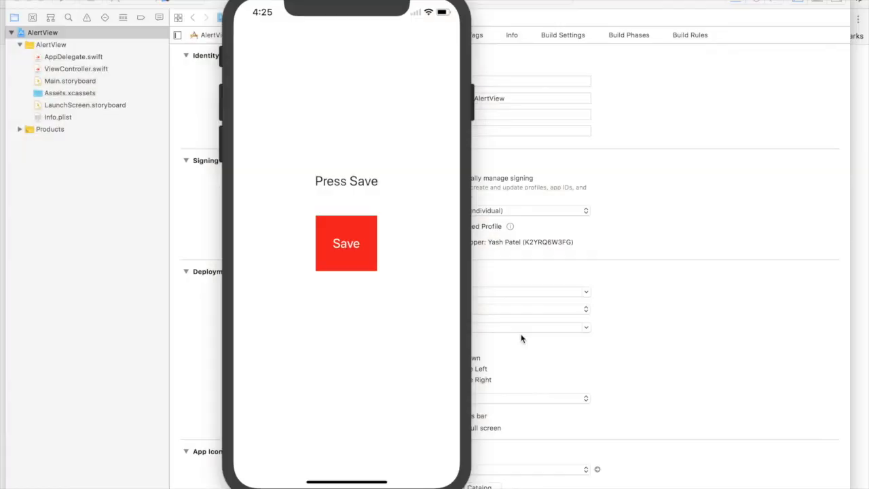
mouse_move(373, 52)
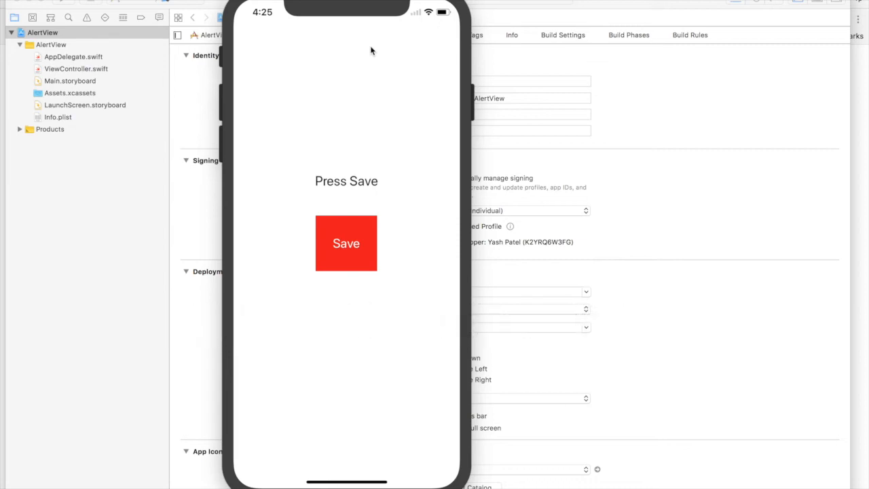
mouse_move(346, 206)
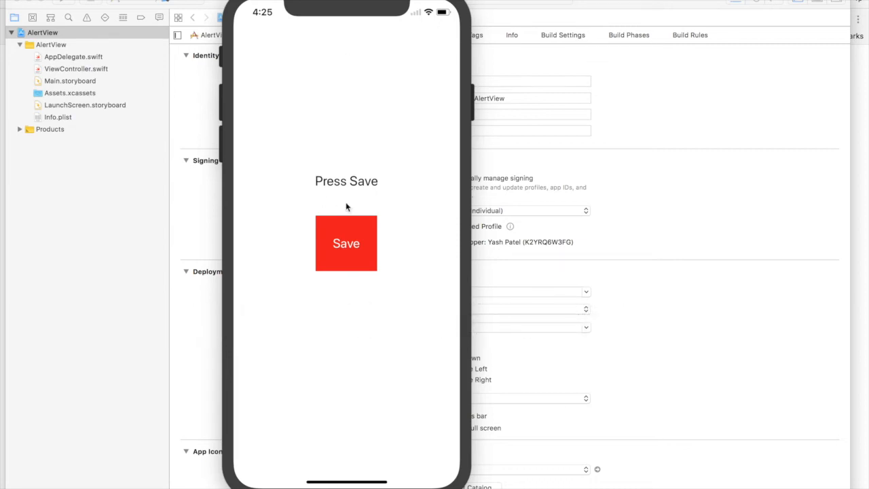
mouse_move(370, 251)
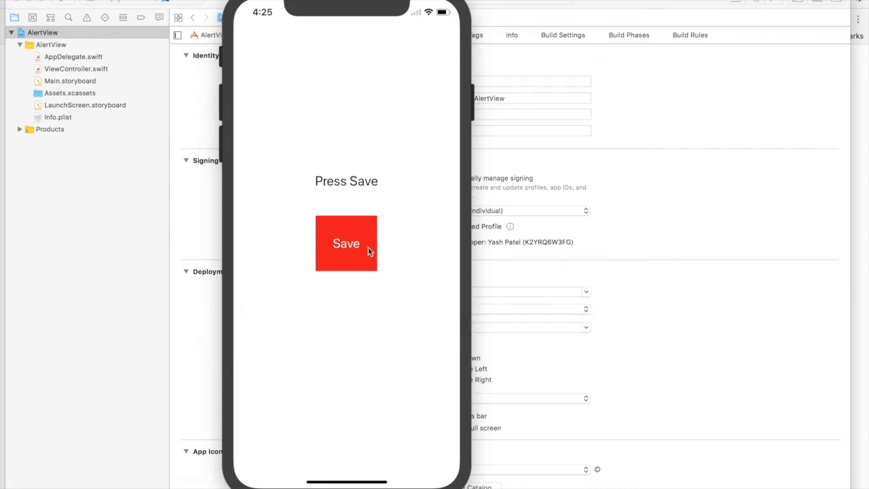
Step: Raise the Save alert from the red button and choose Cancel, making the label read 'Save Canceled'
click(345, 243)
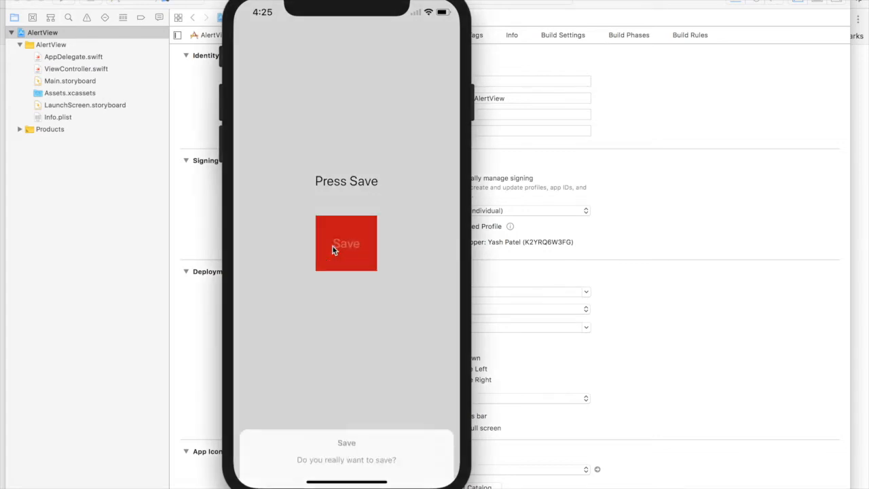
click(345, 243)
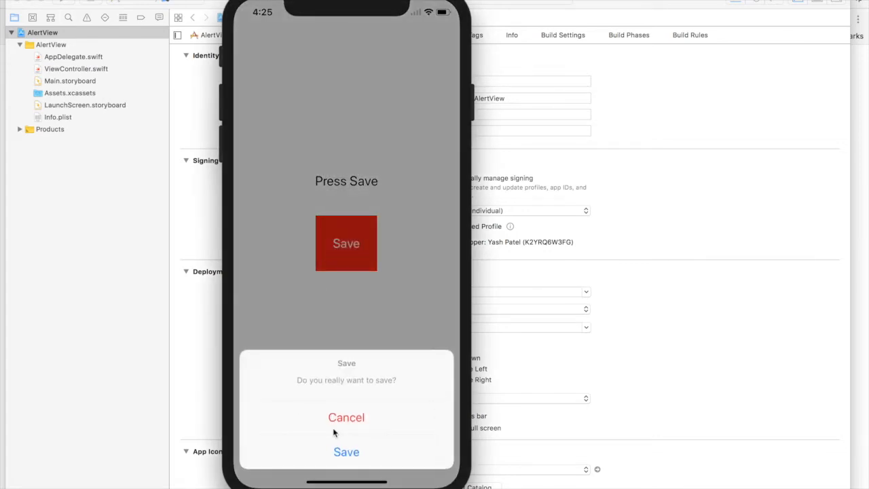
click(347, 417)
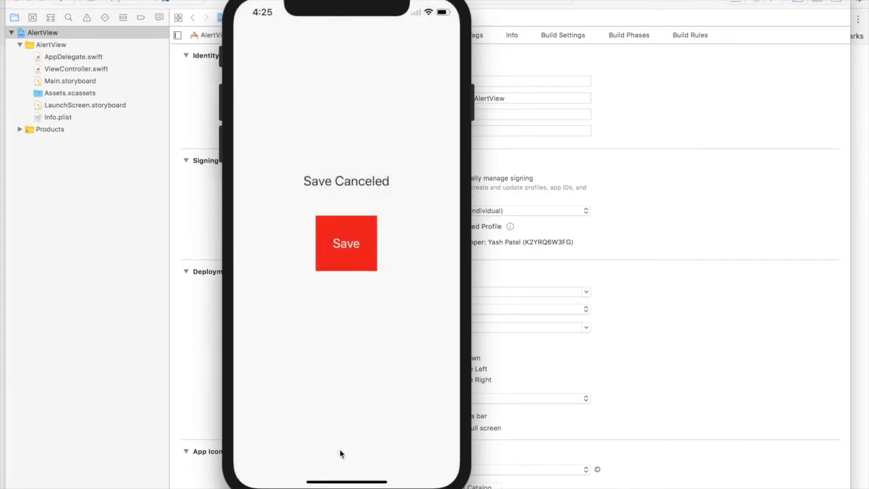
click(345, 242)
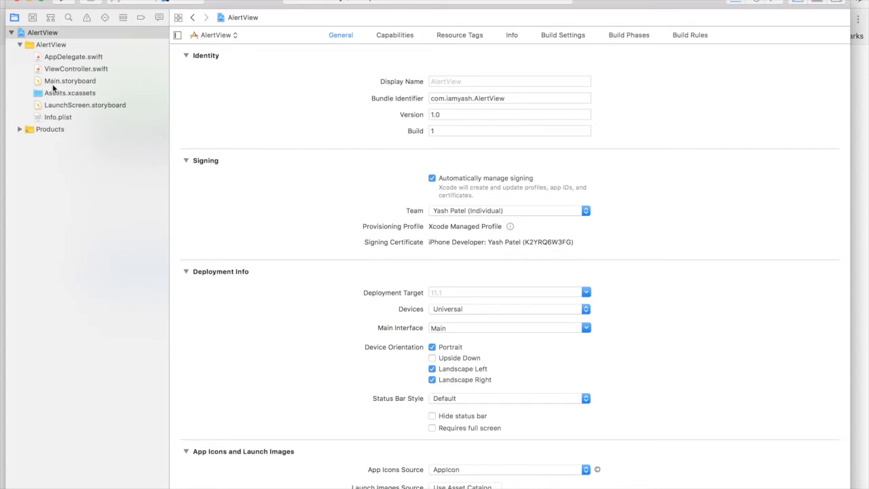
Step: Drop a Button at the centre of the Main.storyboard view from the Object Library
click(70, 81)
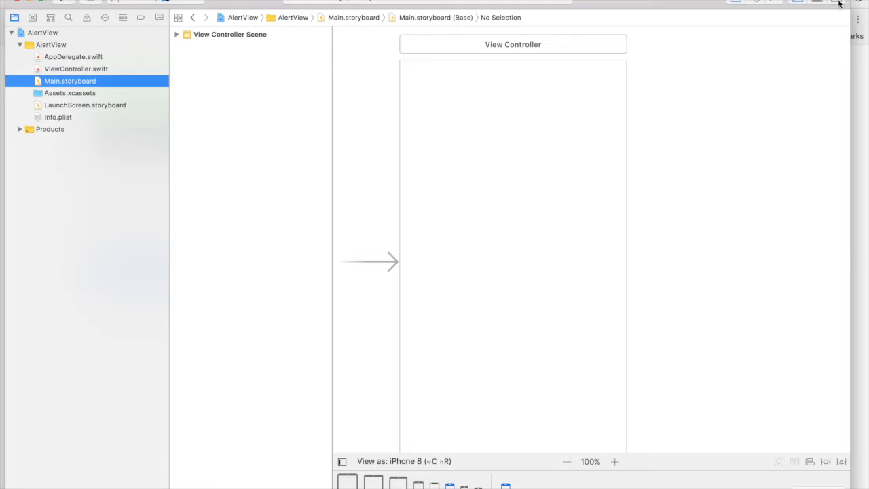
click(839, 17)
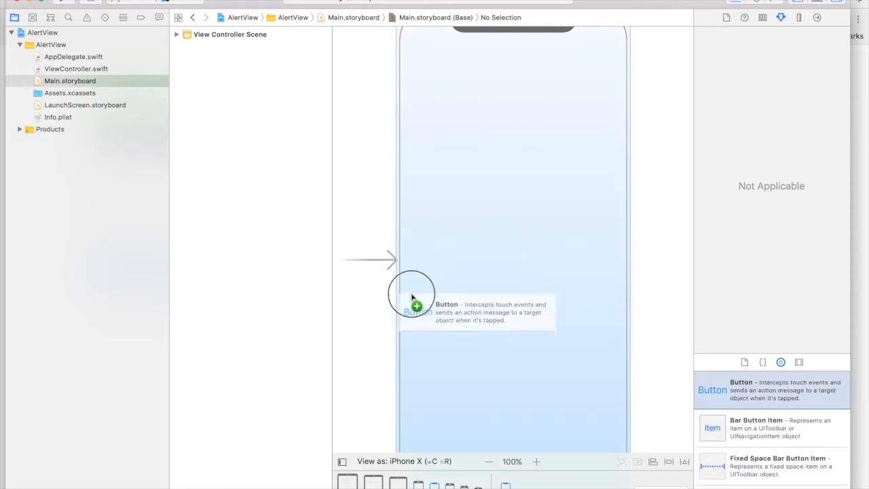
drag(415, 310, 514, 260)
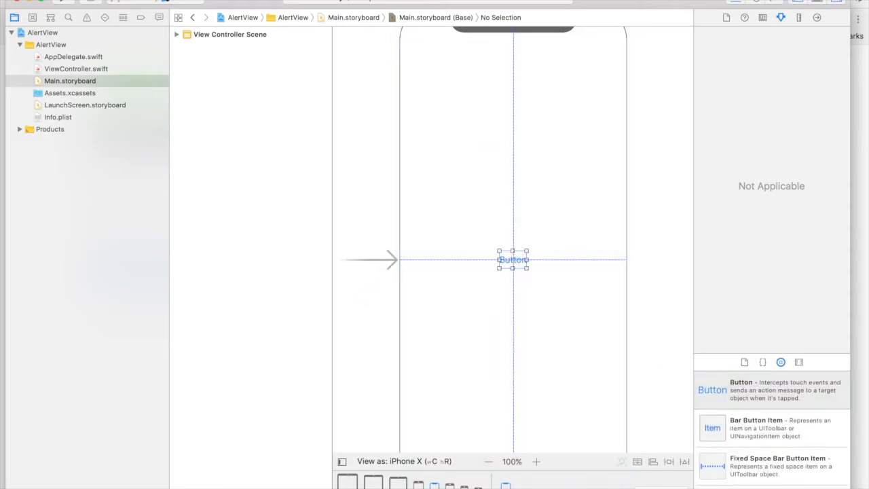
click(513, 259)
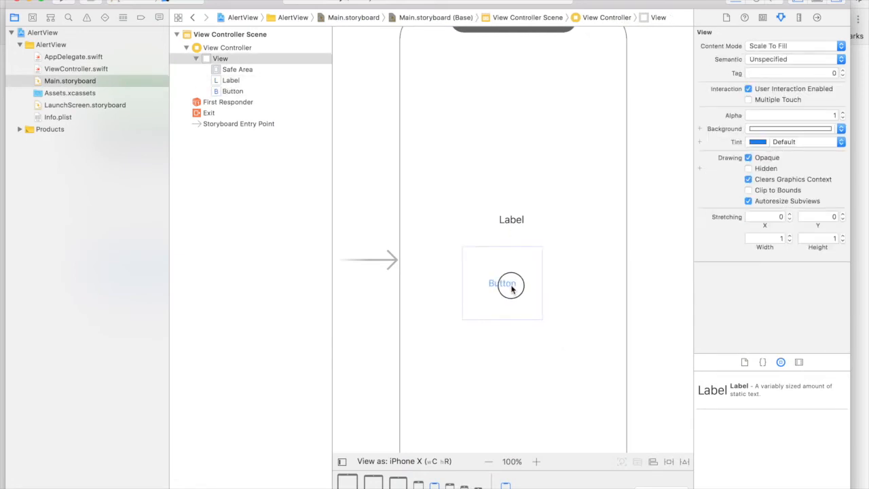
Step: Position the button just below the label, centred underneath it
drag(502, 284, 513, 264)
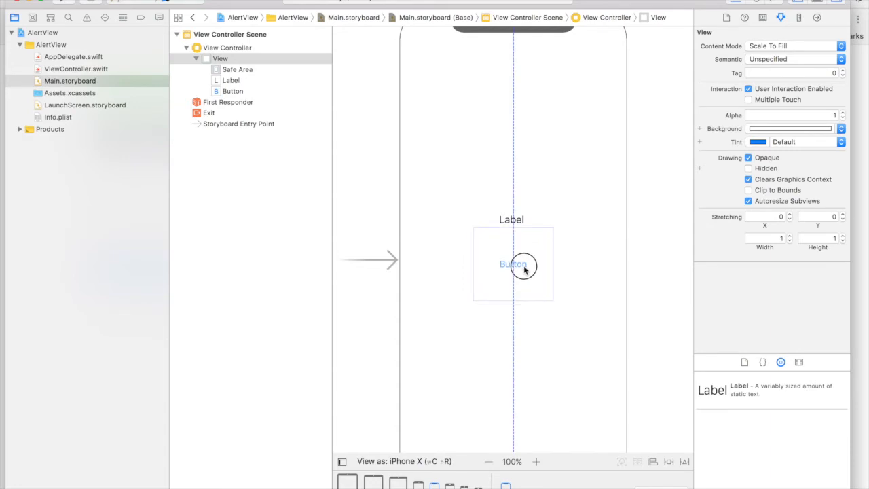
drag(514, 263, 516, 272)
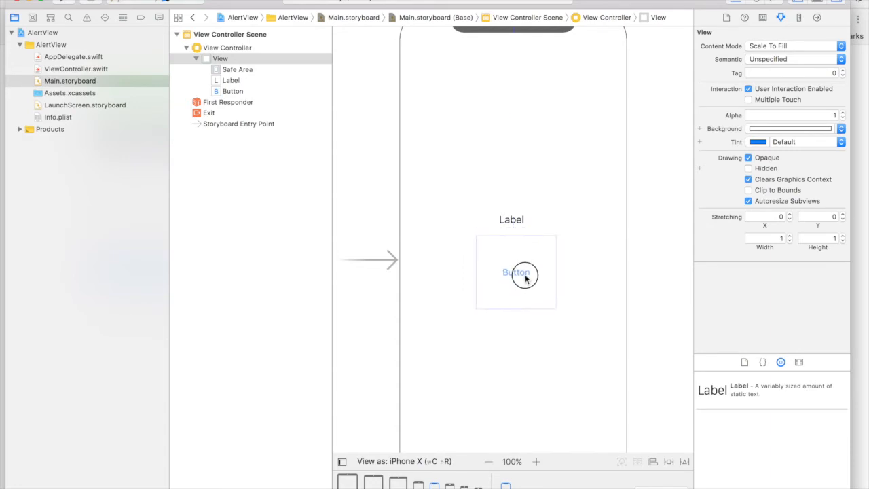
click(516, 272)
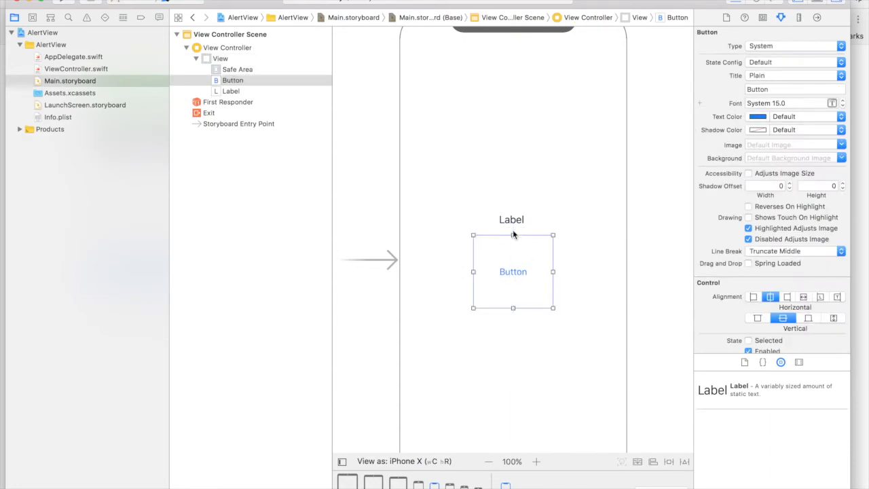
Step: Stretch the label to the view's full width with centred, larger text
click(511, 220)
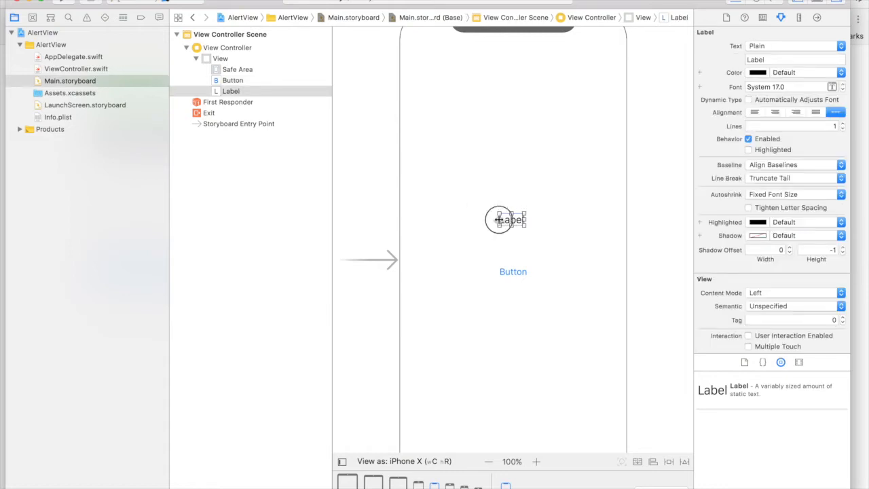
drag(514, 220, 421, 220)
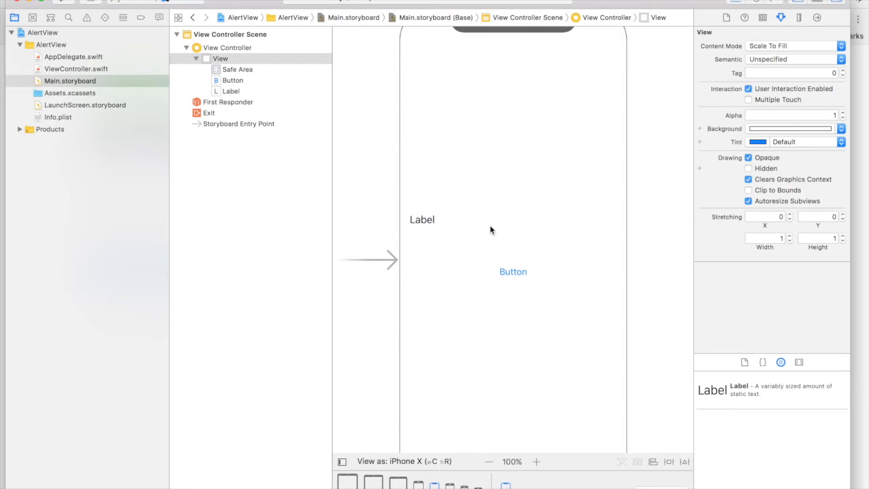
click(421, 220)
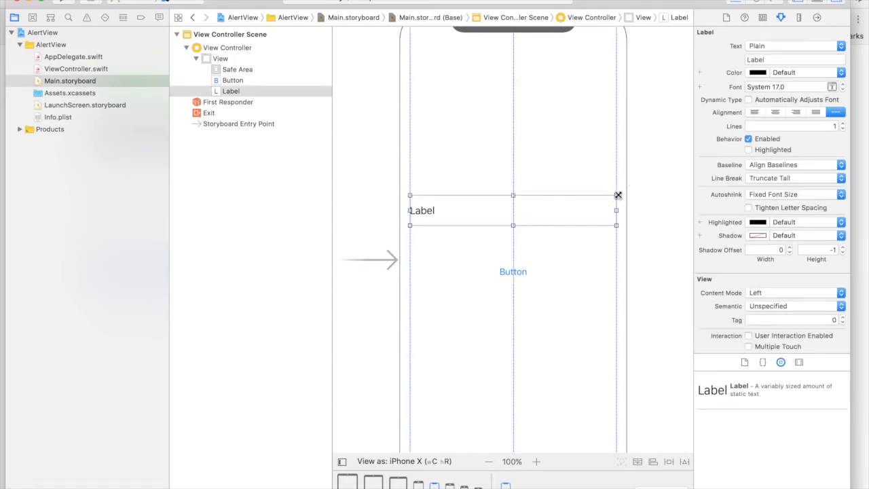
click(774, 111)
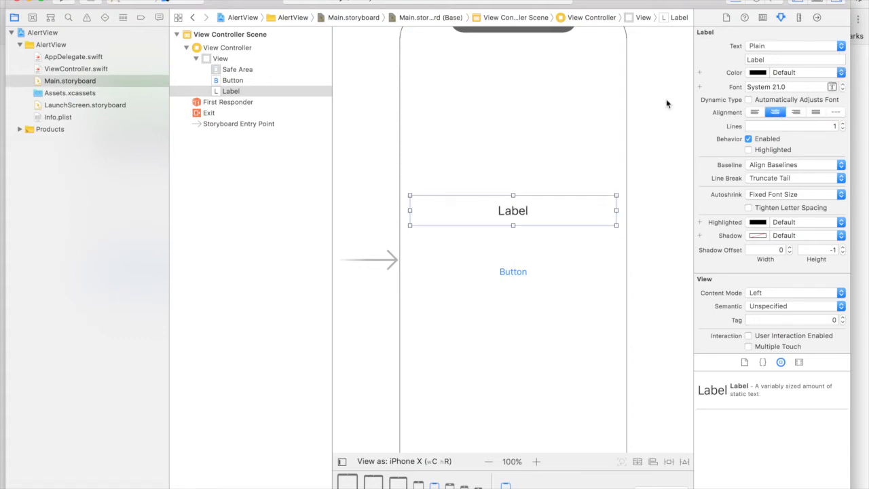
click(514, 272)
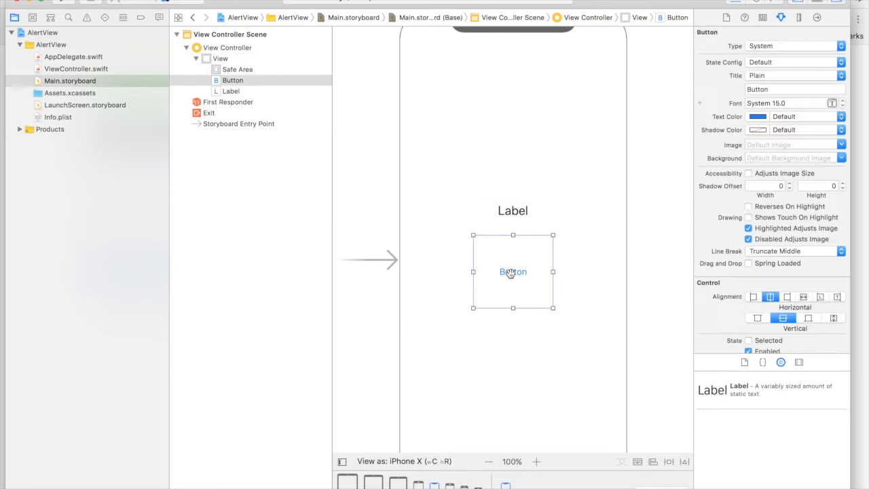
Step: Title the button 'Save' with a red background and a larger white title font
text(Save)
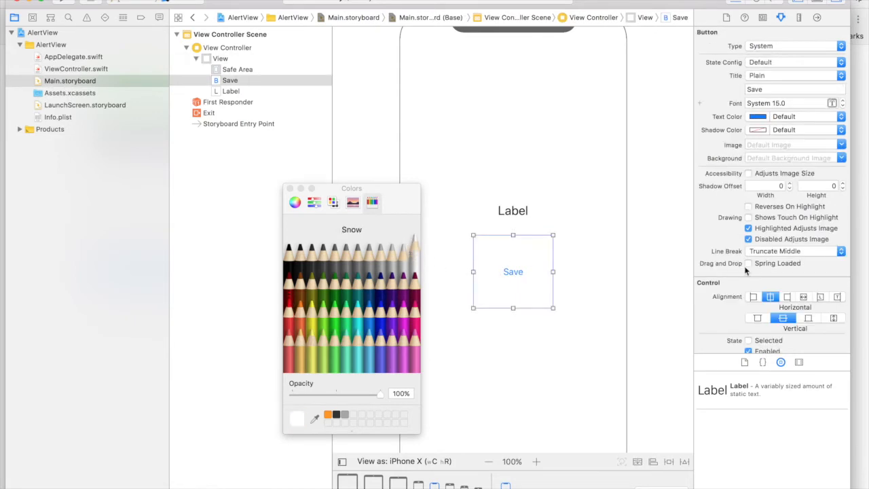
mouse_move(521, 263)
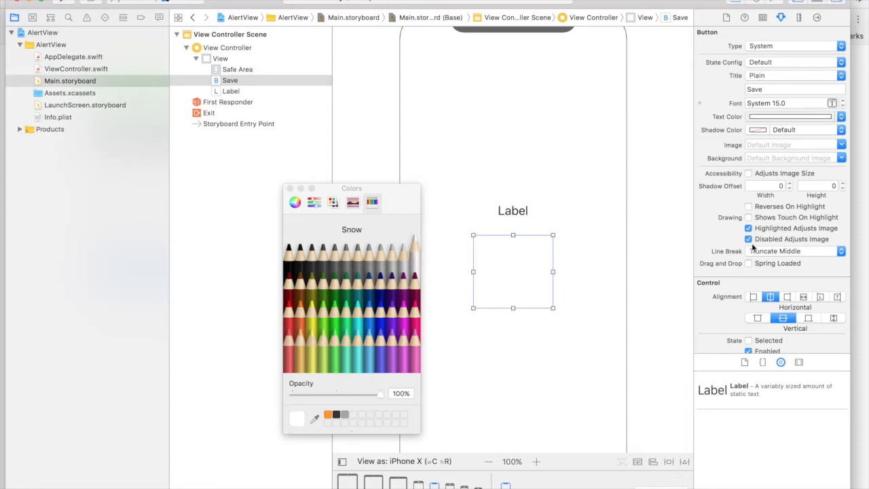
scroll(down, 3)
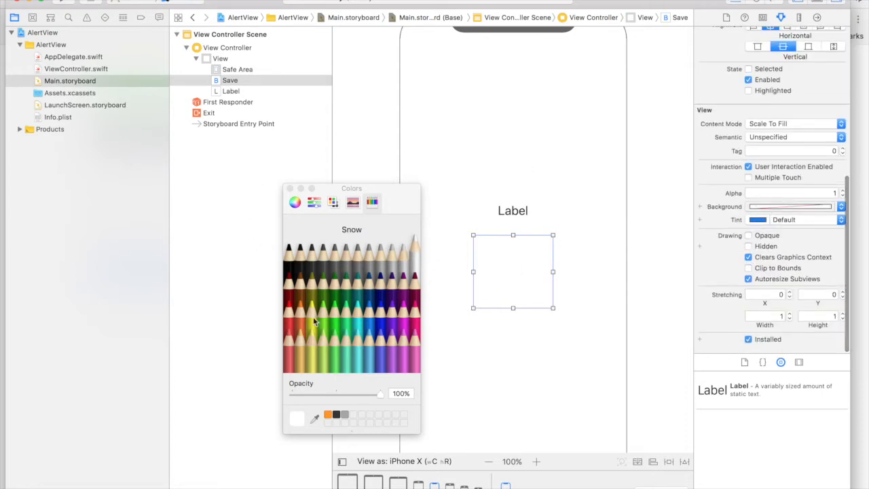
click(287, 310)
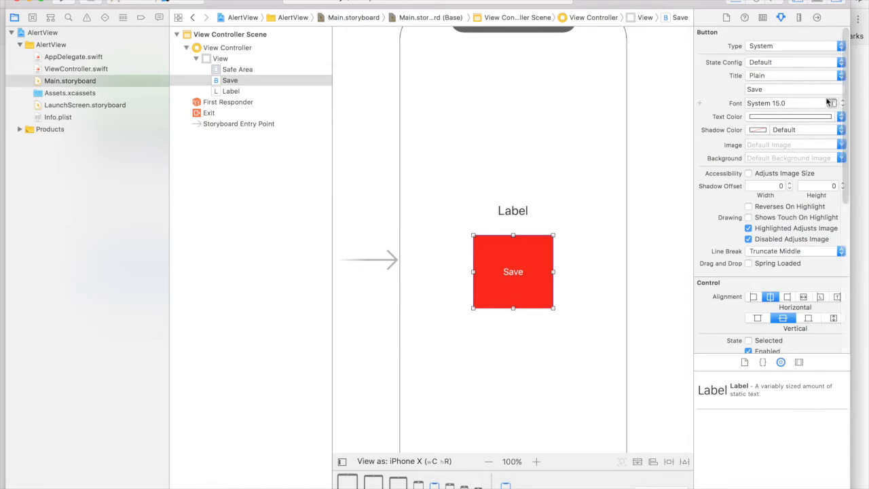
click(842, 101)
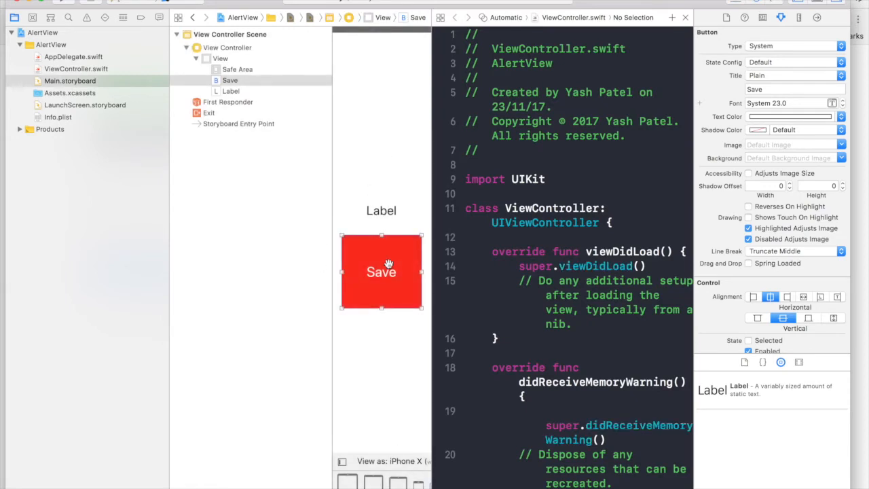
Step: Connect the label to ViewController as an outlet named displayLbl
click(382, 210)
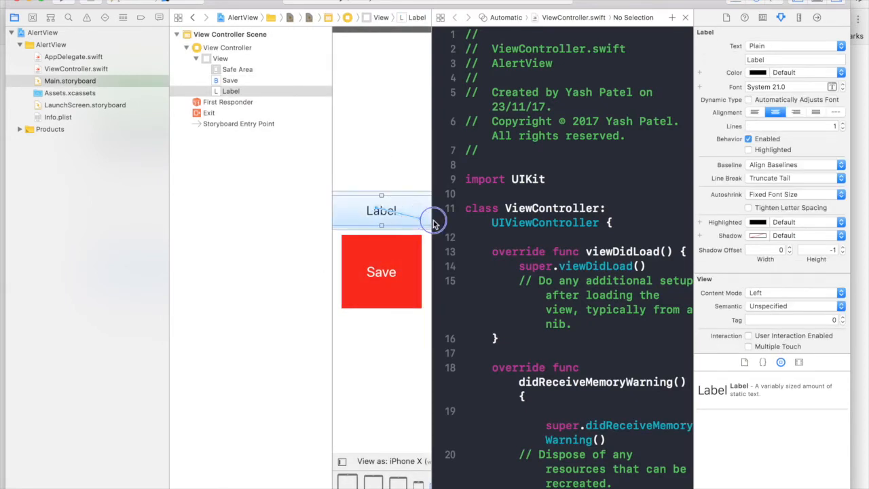
text(disp)
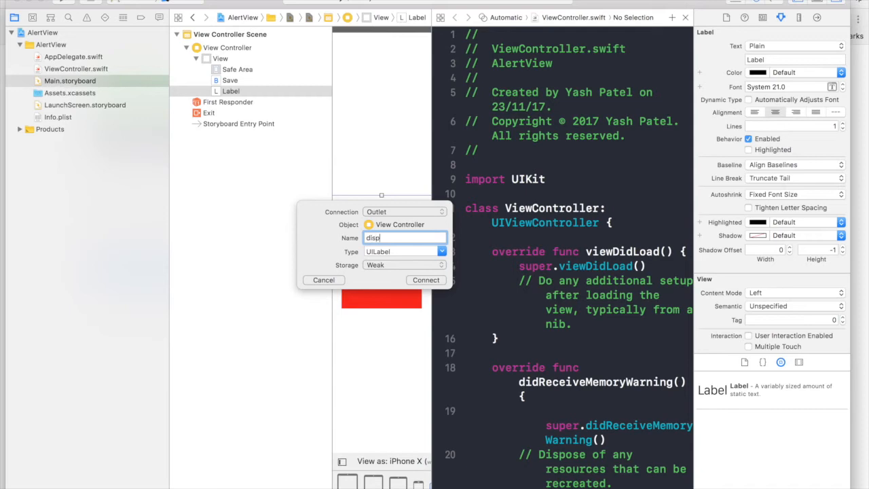
text(layL)
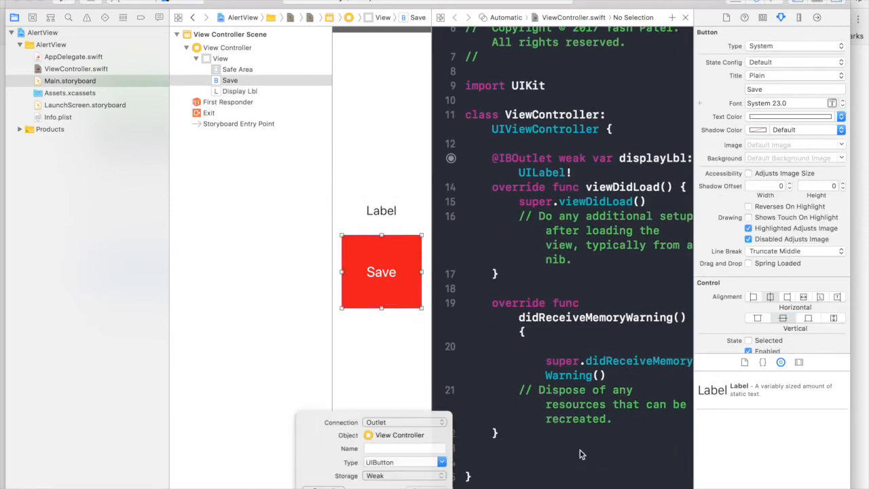
Step: Connect the Save button as an action named savePressed with a UIButton sender
text(s)
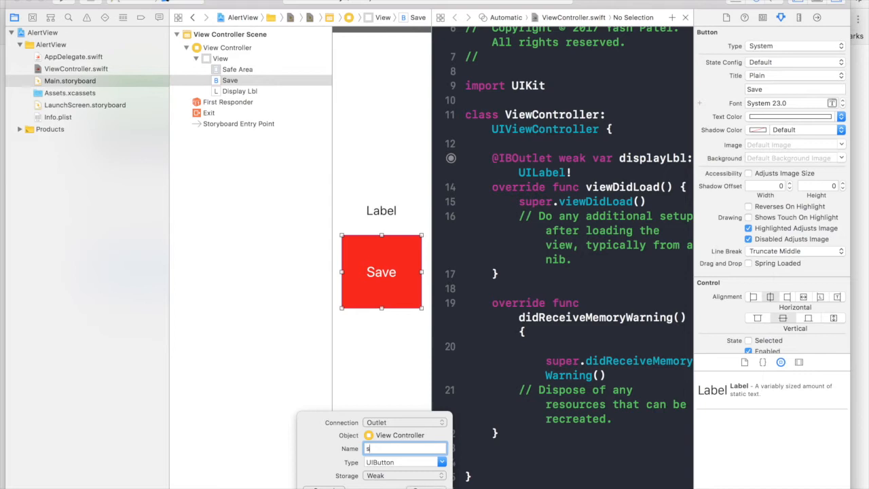
text(savePressed)
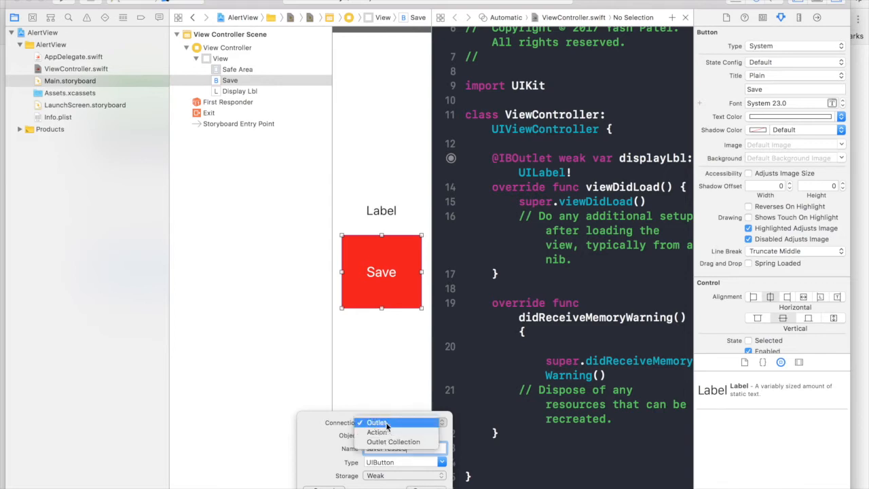
click(377, 432)
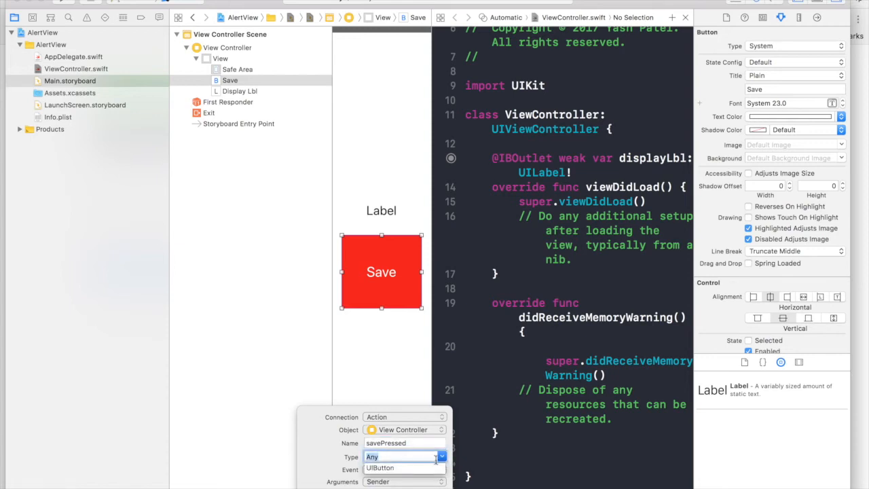
click(372, 456)
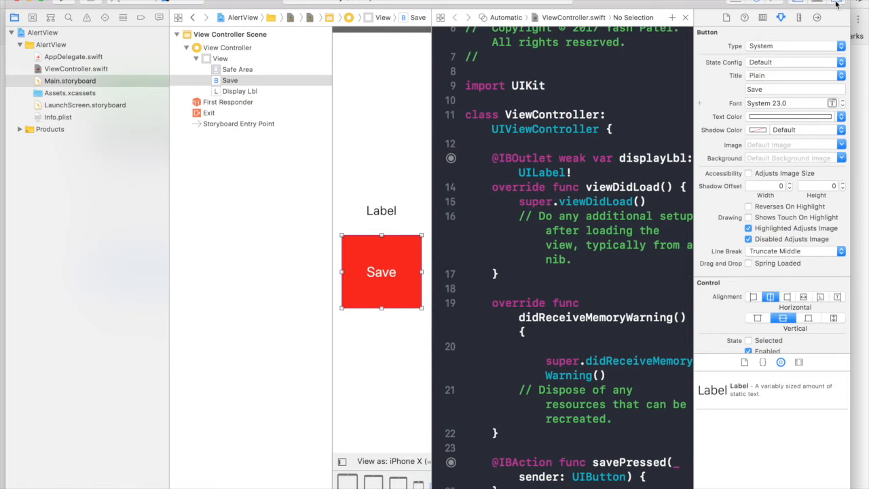
click(73, 57)
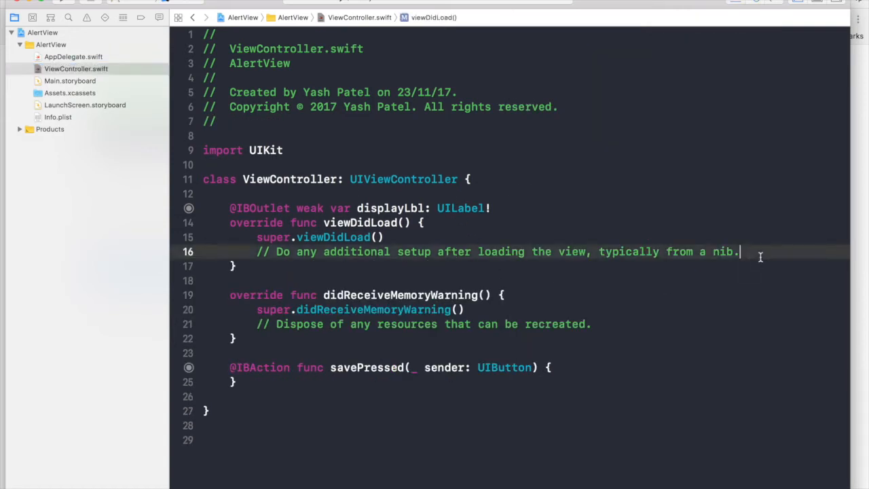
Step: Set displayLbl.text to "Press Save" inside viewDidLoad
text(displayLbl.text =)
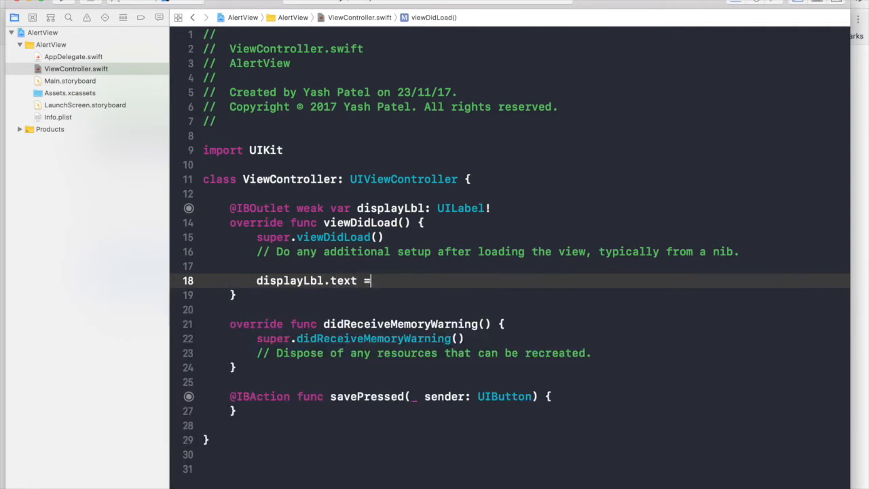
text("Press")
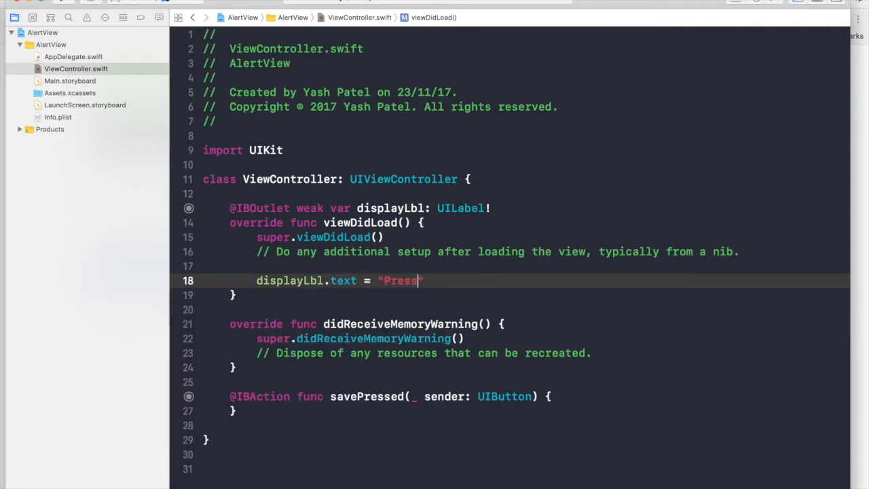
text(Save)
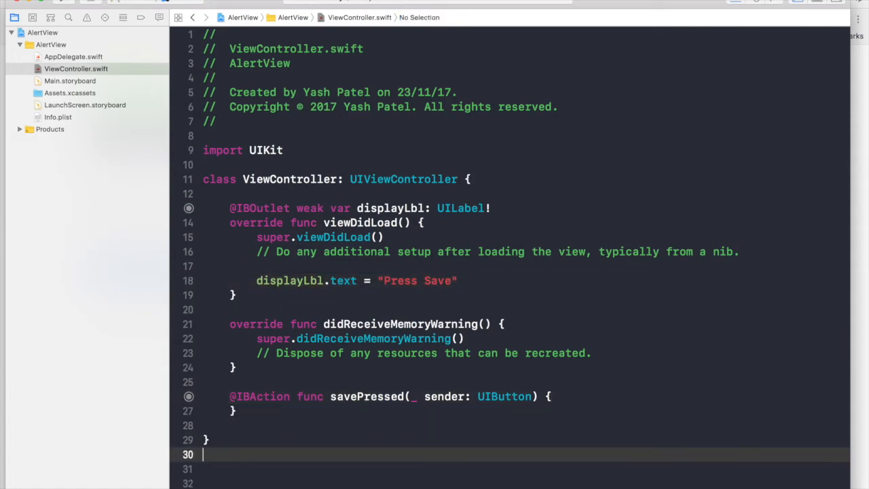
scroll(down, 3)
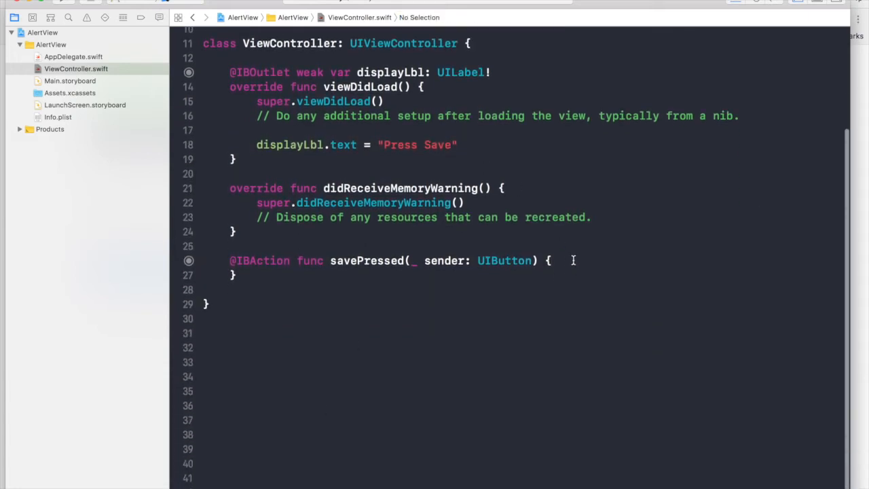
Step: Declare alertView as a UIAlertController titled "Save" asking "Do you really want to save?" in actionSheet style
text(let a)
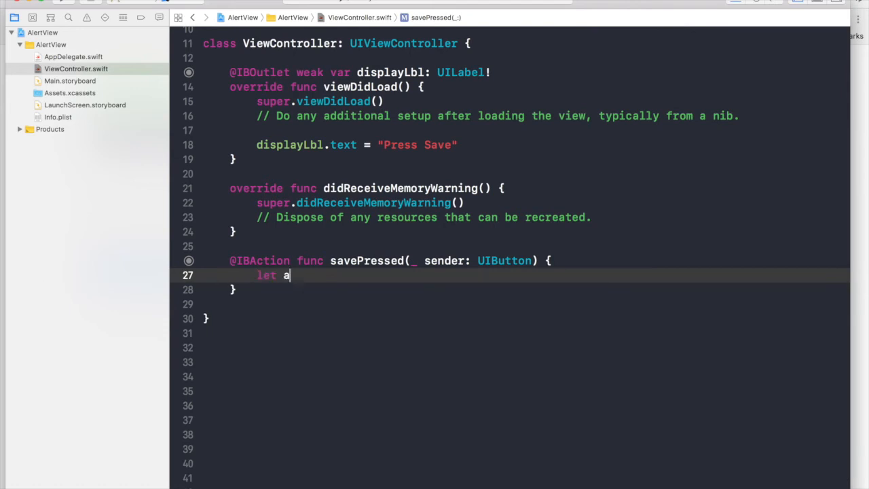
text(lertView)
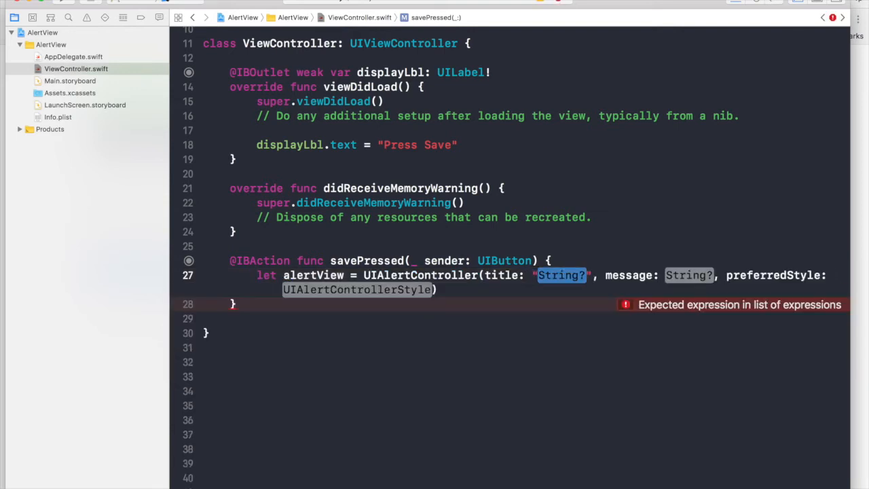
text(Save)
click(689, 276)
text(Do you really want to)
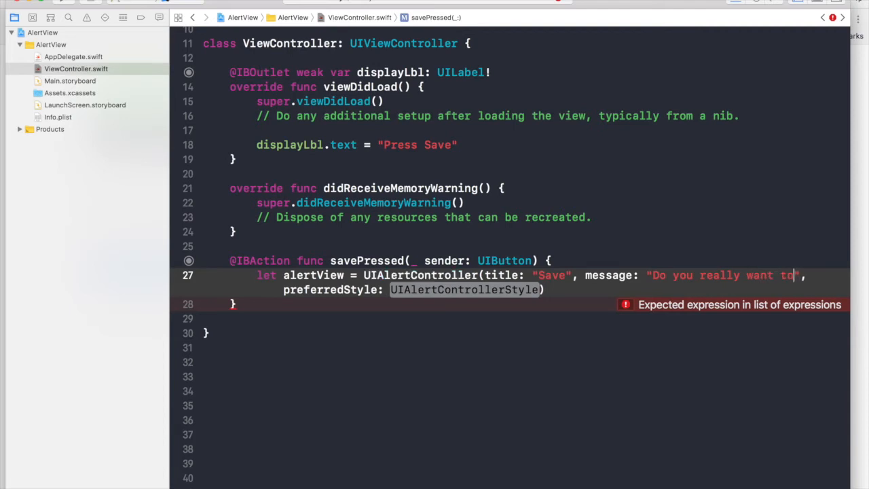
text(save\)
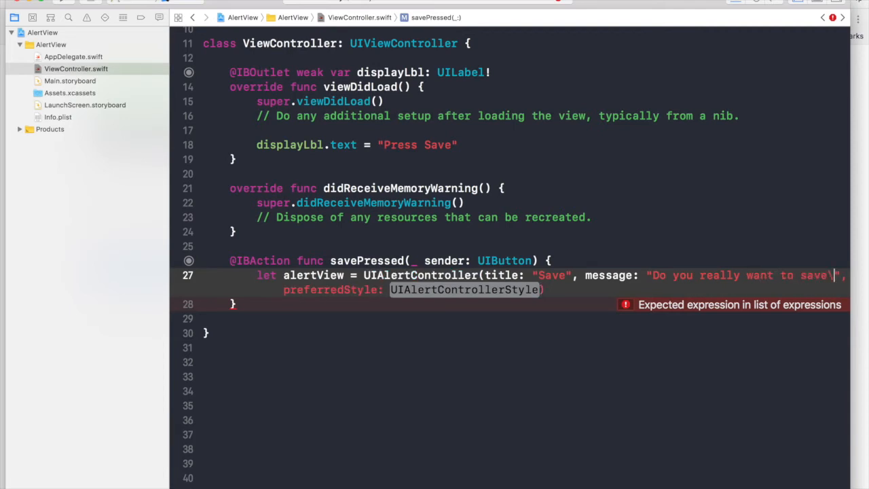
text(?)
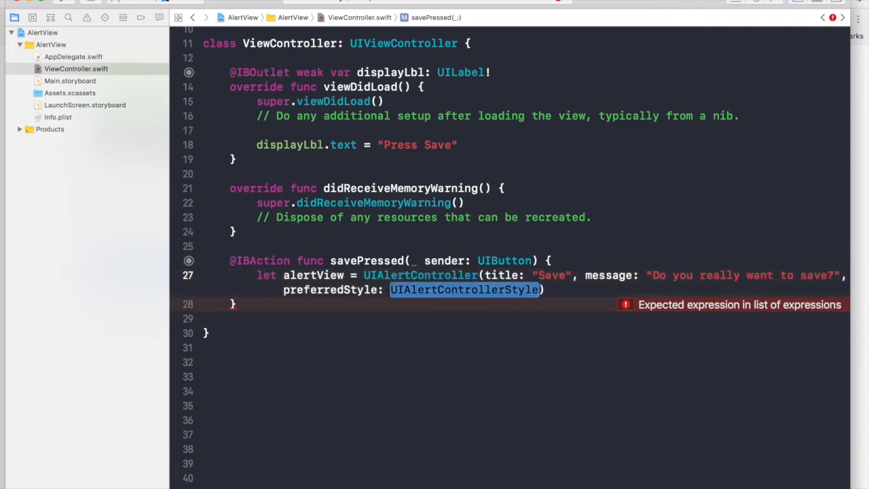
text(.actionShee)
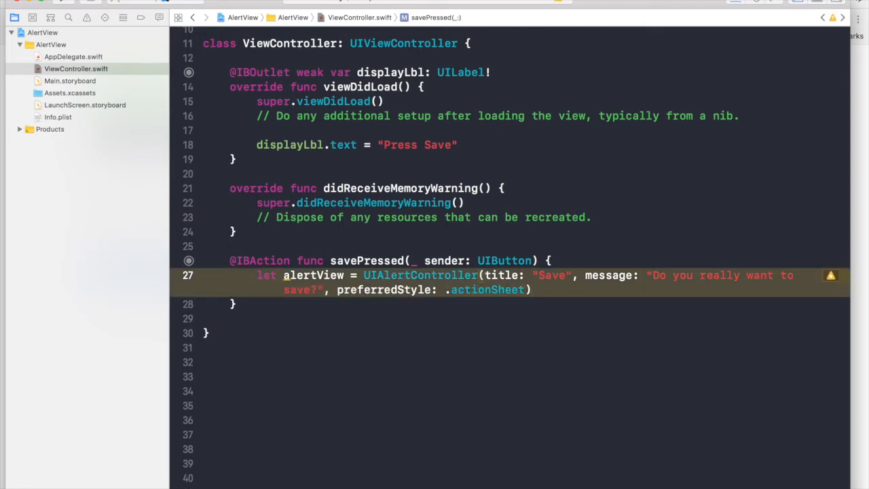
text(let)
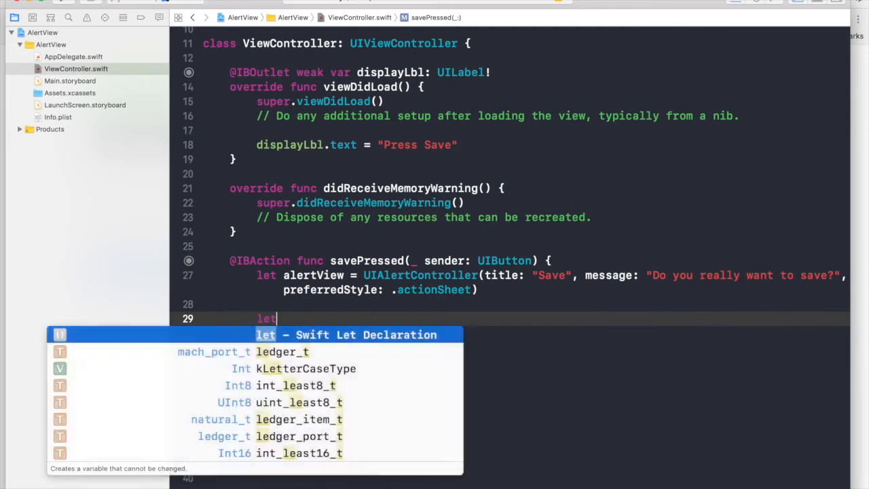
Step: Declare a destructive "Cancel" UIAlertAction whose handler sets displayLbl.text to "Save Canceled"
text(cancel)
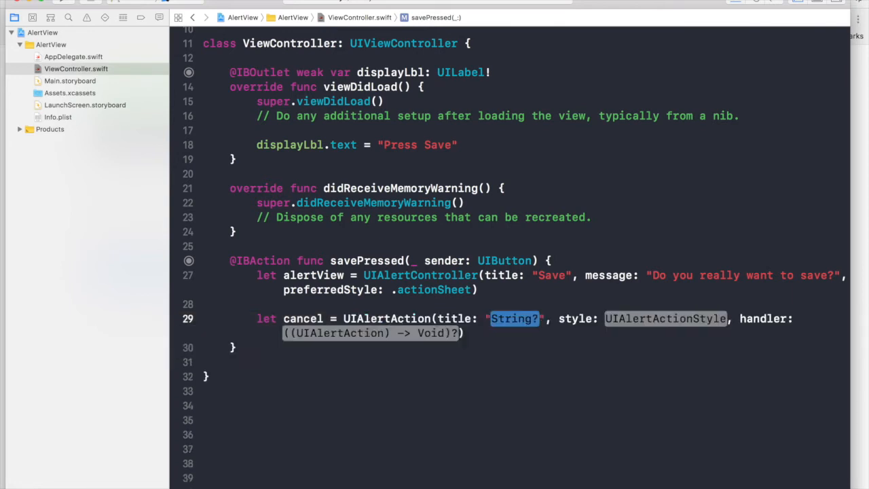
text(Cancel)
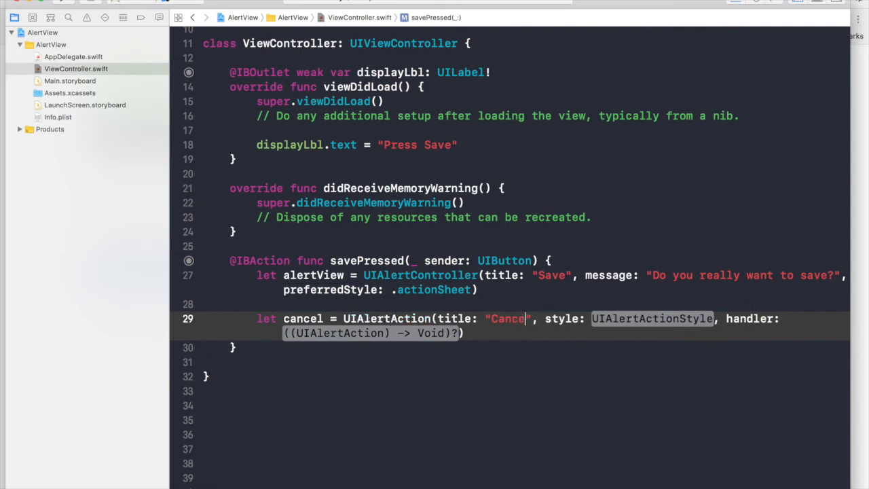
text(.destructive) { ()
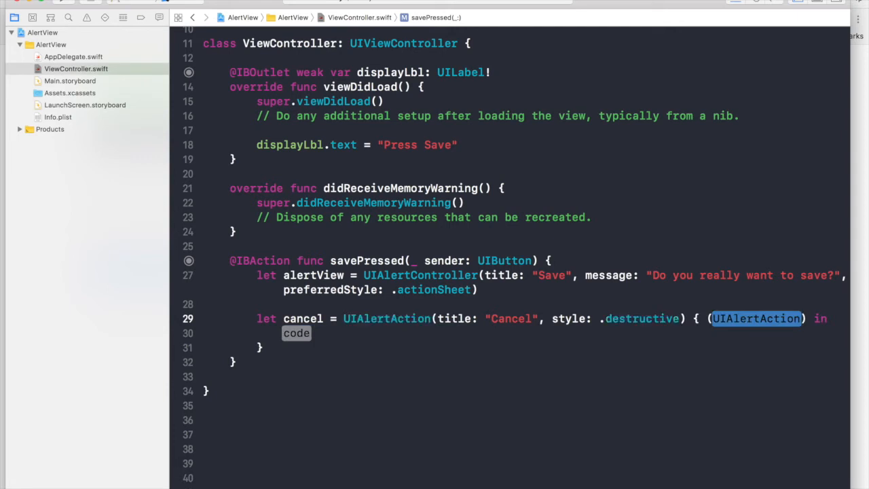
text(action)
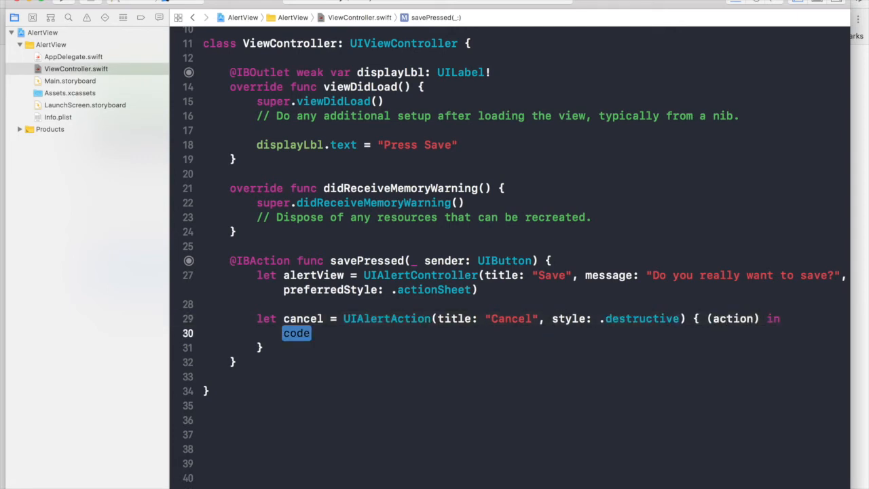
text(d)
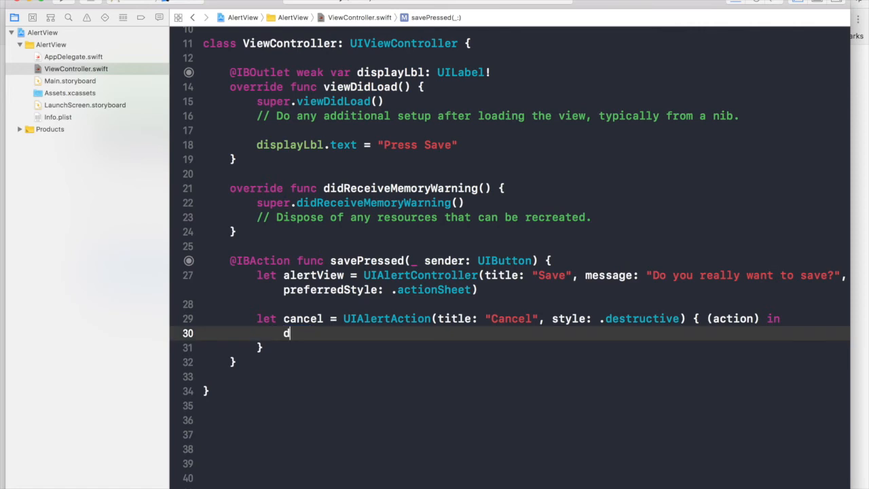
text(isplayLbl.text = ")
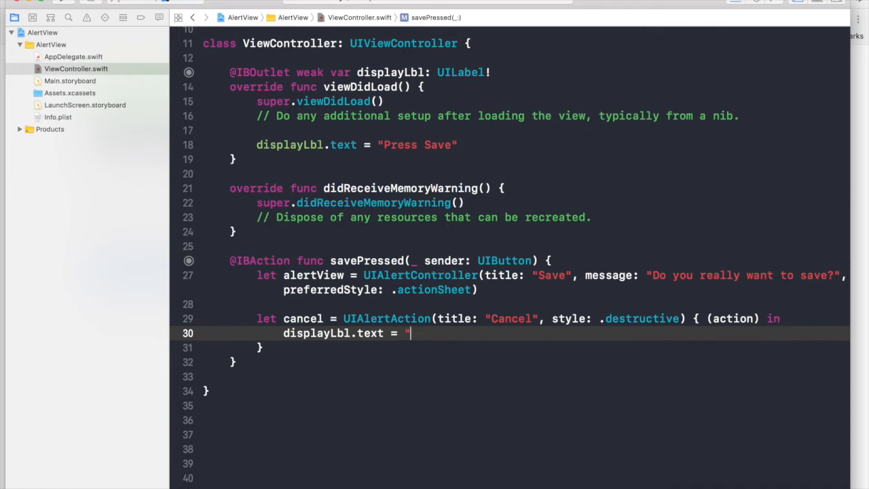
text(Save Canceled")
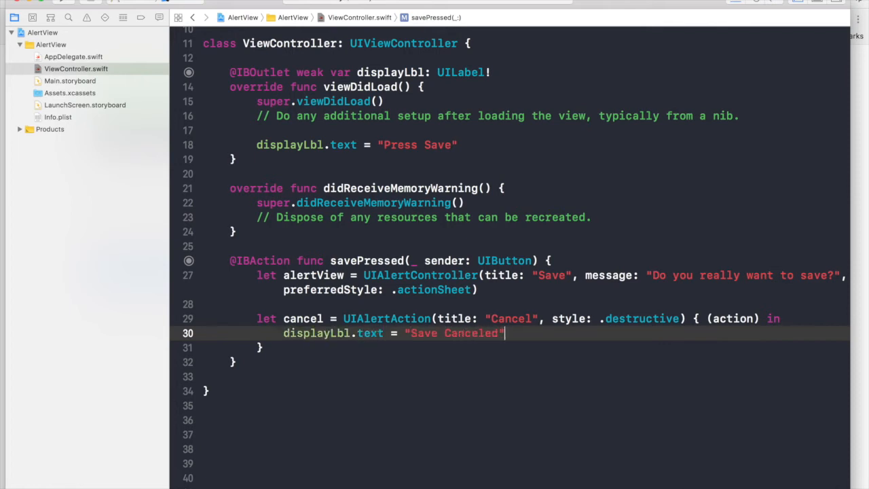
Step: Declare a default-style "Save" UIAlertAction whose handler sets displayLbl.text to "Save Successful"
text(let)
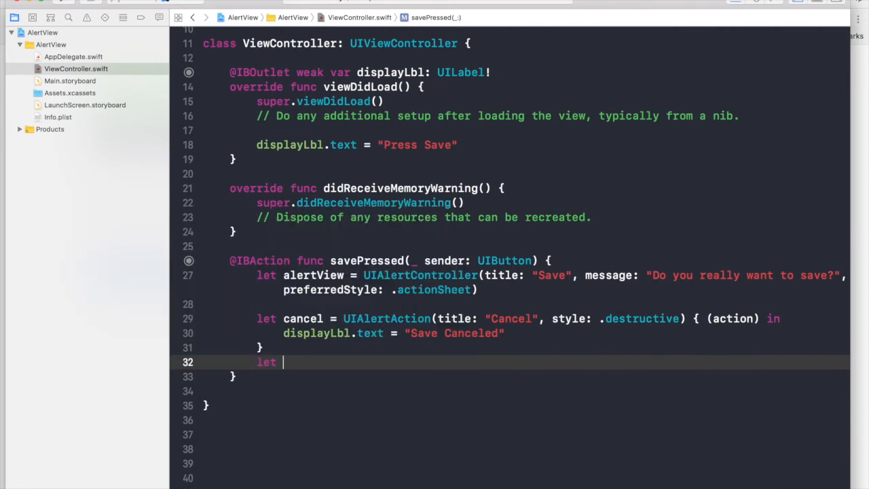
text(save =)
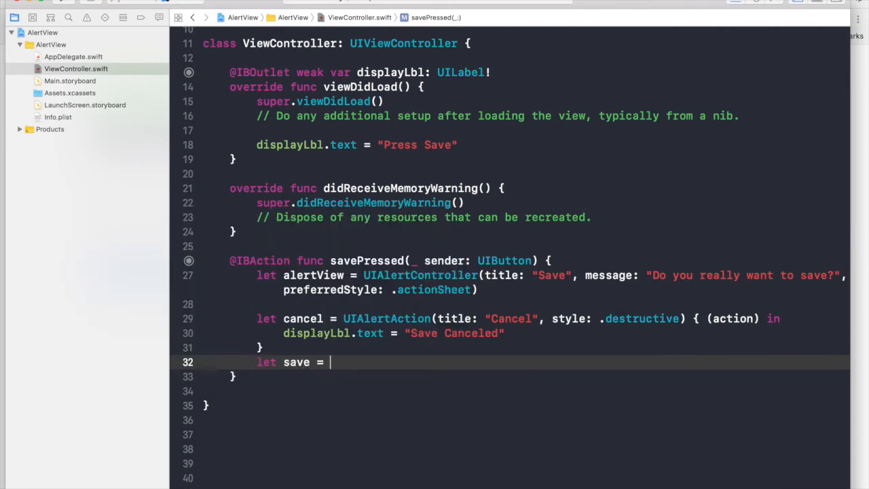
text(UIAlertAction(title: "Save", style: ., handler:)
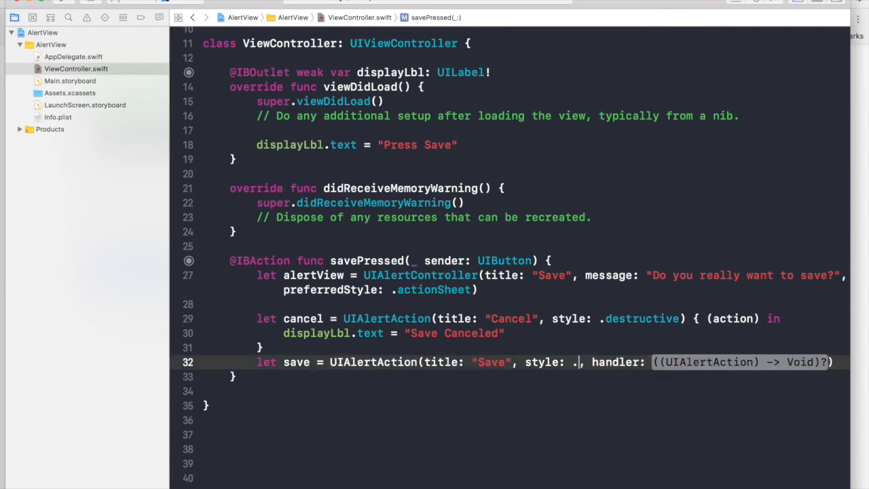
text(default)
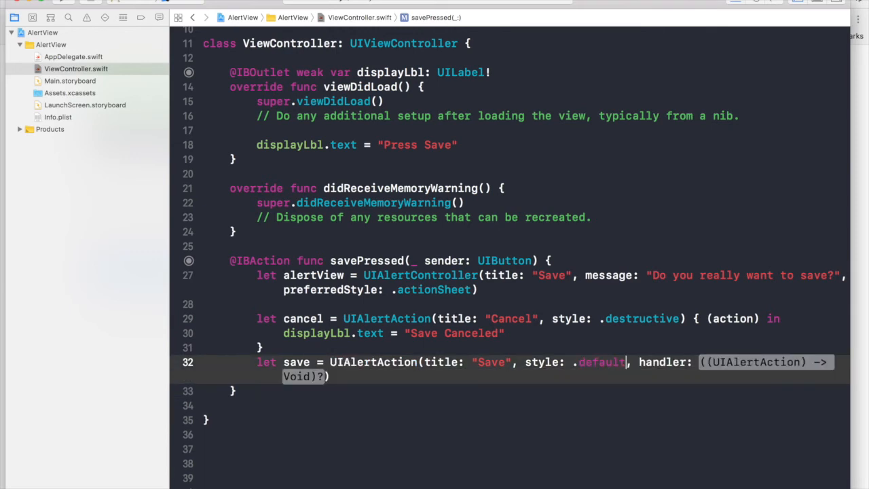
text({ (action)
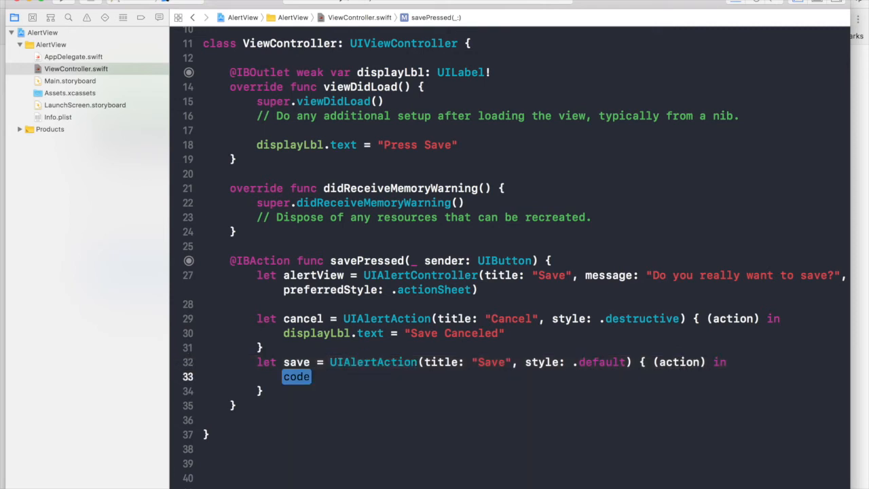
text(displayLbl)
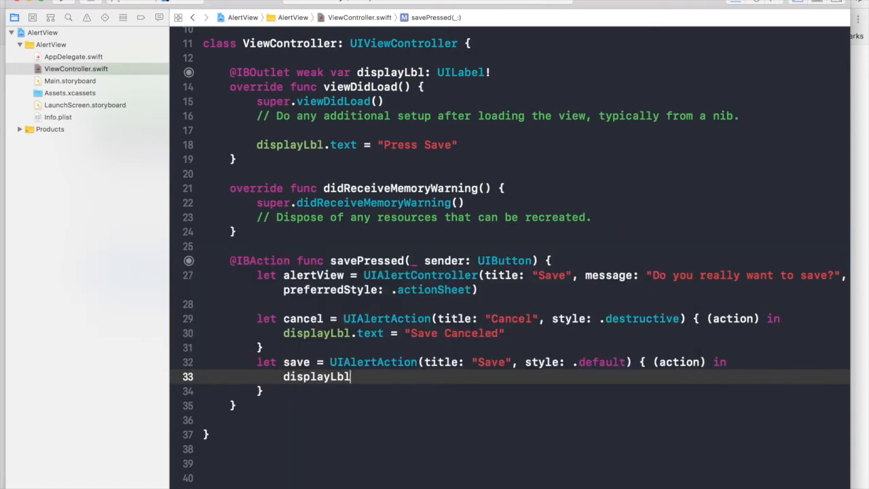
text(.text = "Save Si)
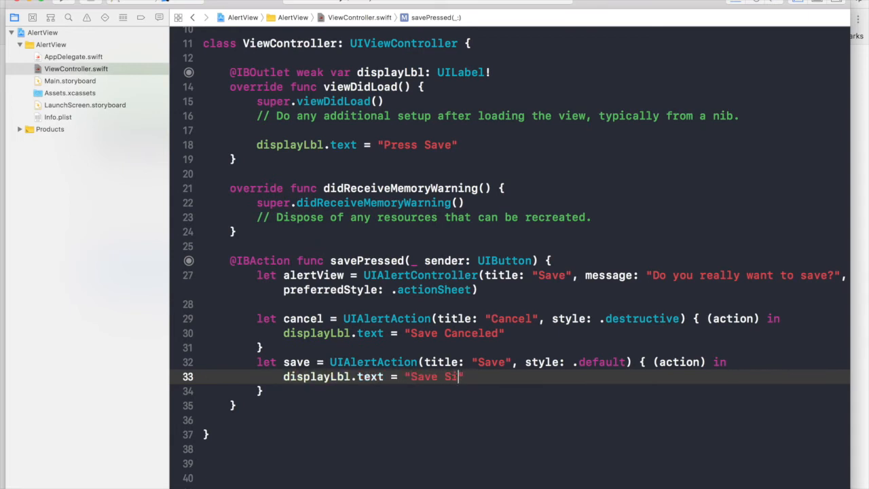
text(ccessful)
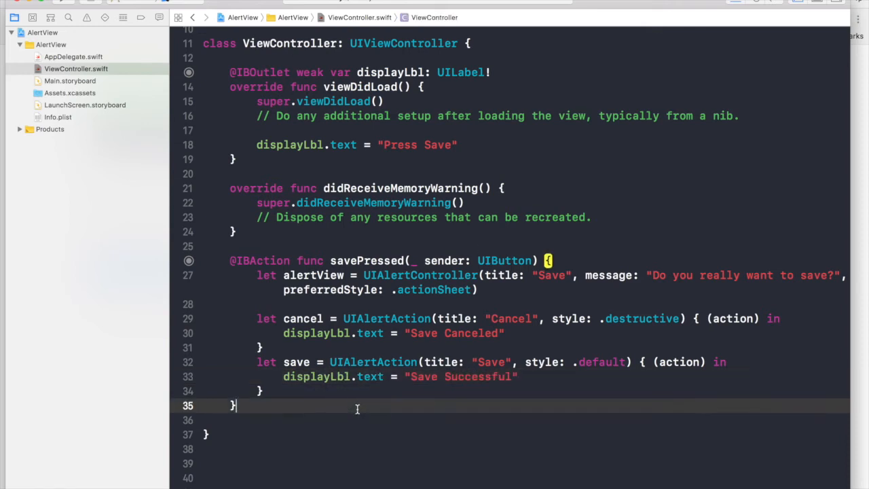
Step: Apply the Fix-its so both closures reference self.displayLbl explicitly
scroll(down, 3)
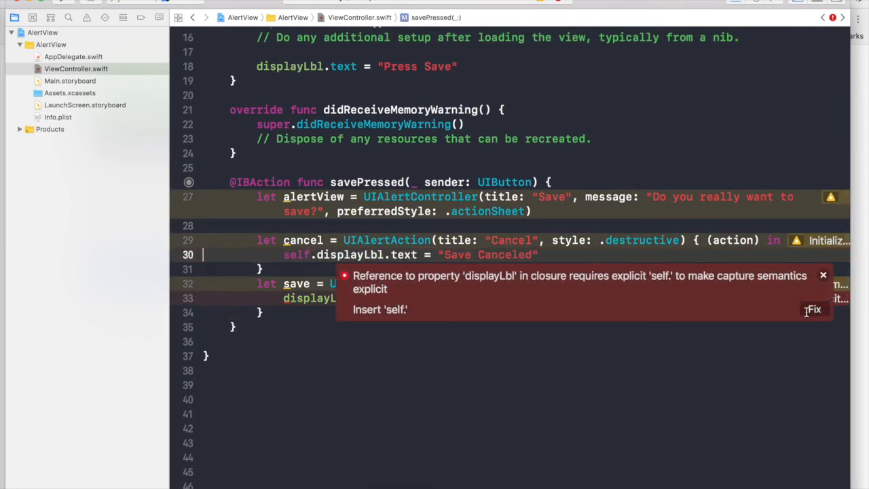
click(535, 299)
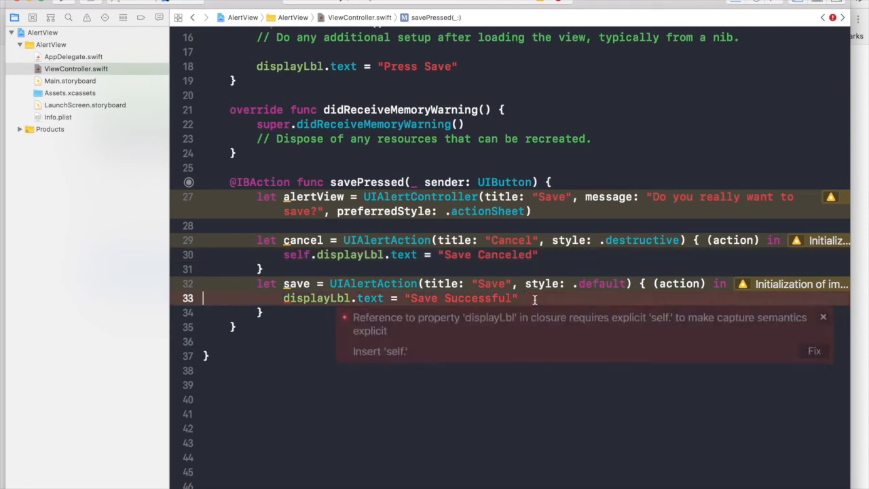
click(814, 351)
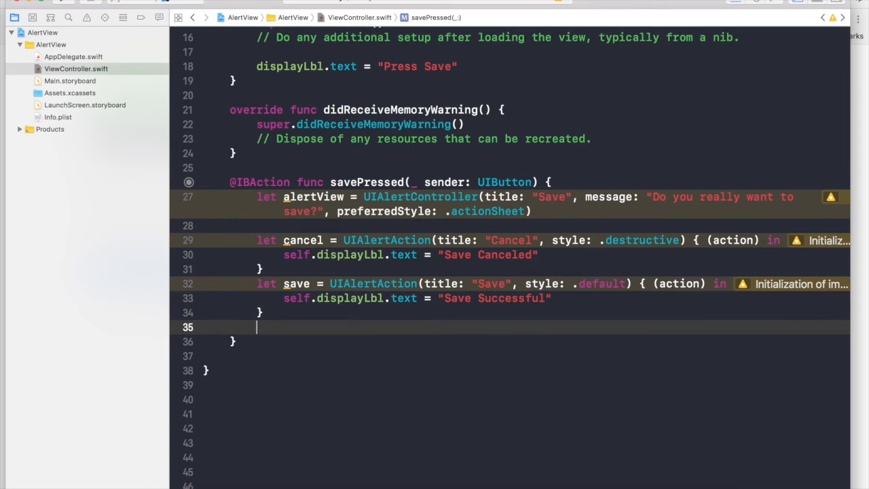
Step: Add the cancel and save actions to alertView via addAction
text(alertView.addAction(action: UIAlertAction)
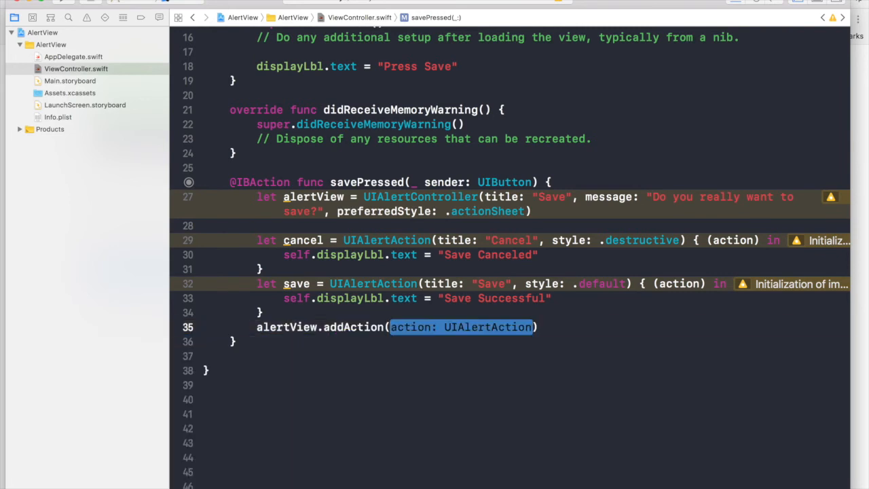
text(cancel)
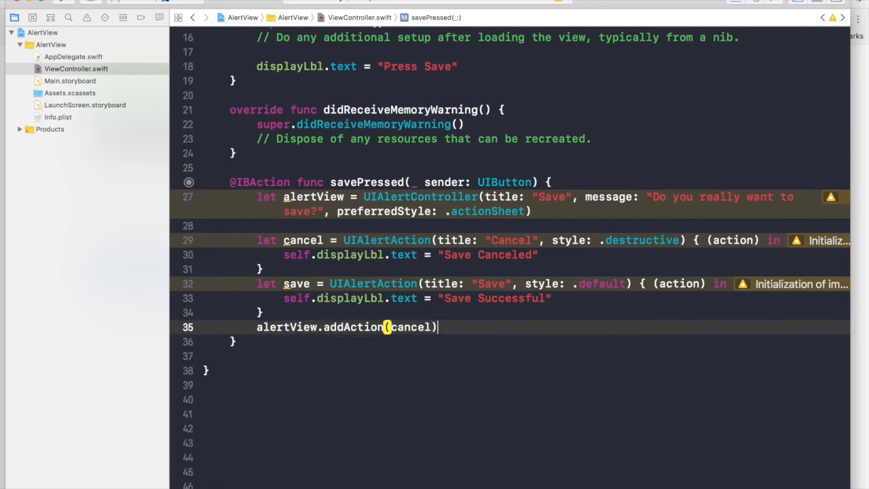
text(alertView.addAction(cancel))
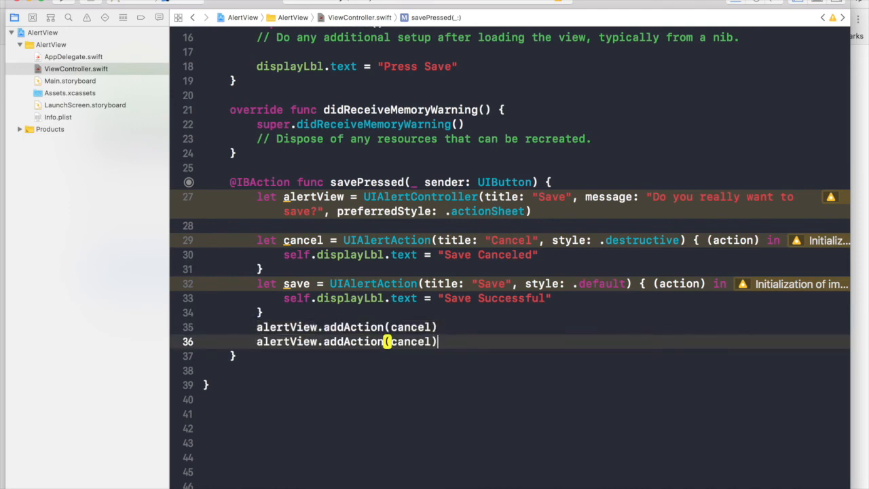
text(sa)
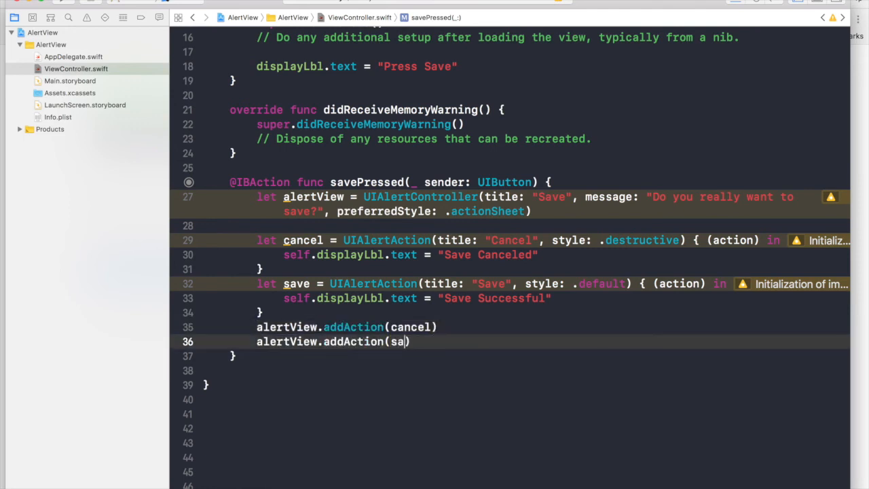
text(ve))
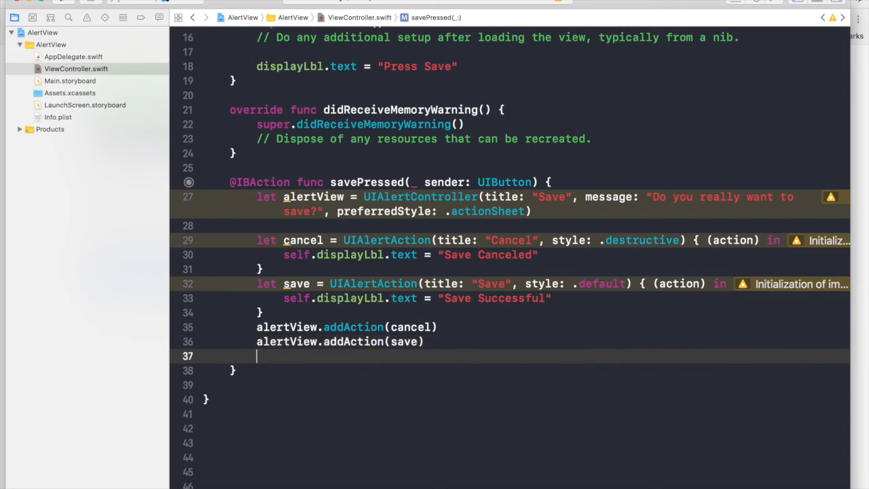
Step: Present alertView animated with a nil completion handler
text(pre)
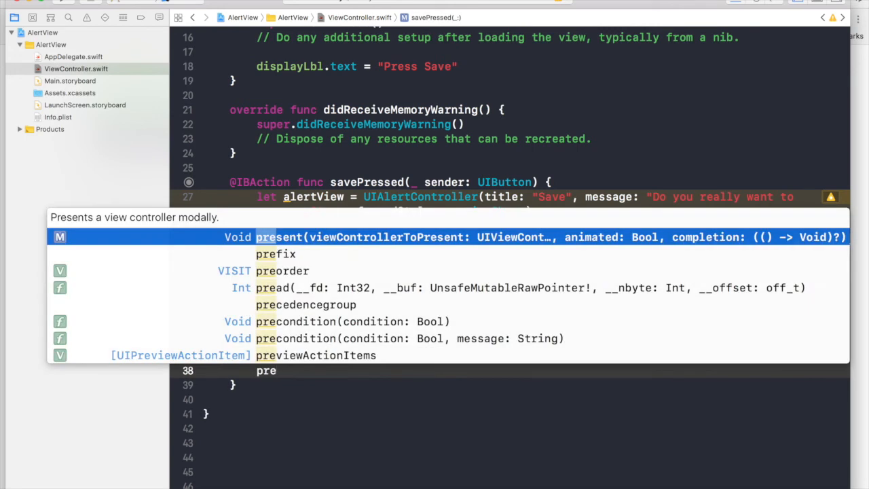
text(al)
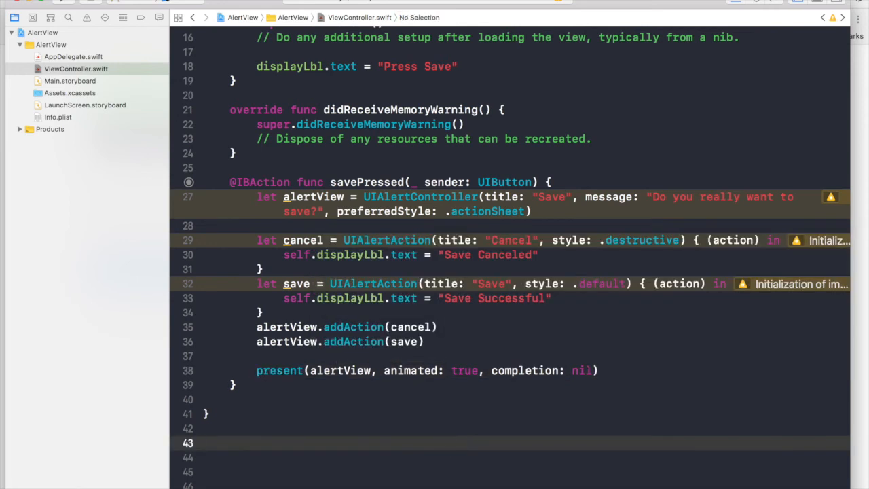
mouse_move(71, 5)
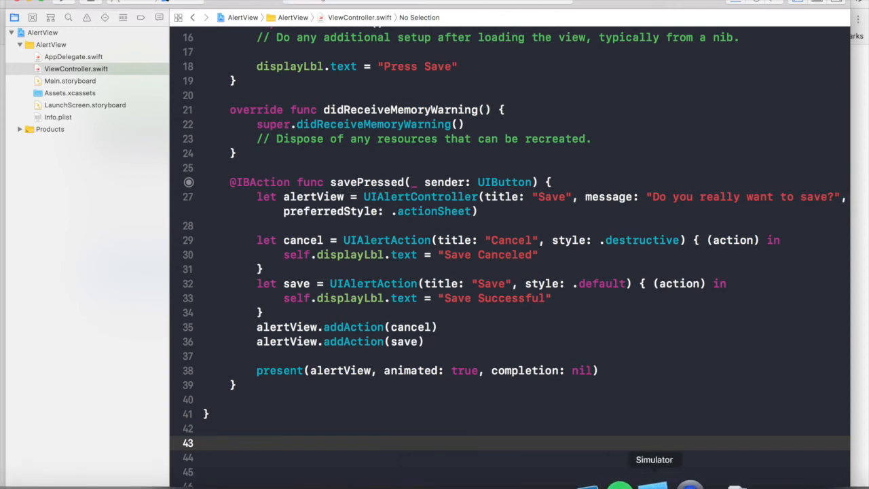
Step: In Simulator, tap Save and cancel the sheet so the label reads 'Save Canceled'
click(655, 459)
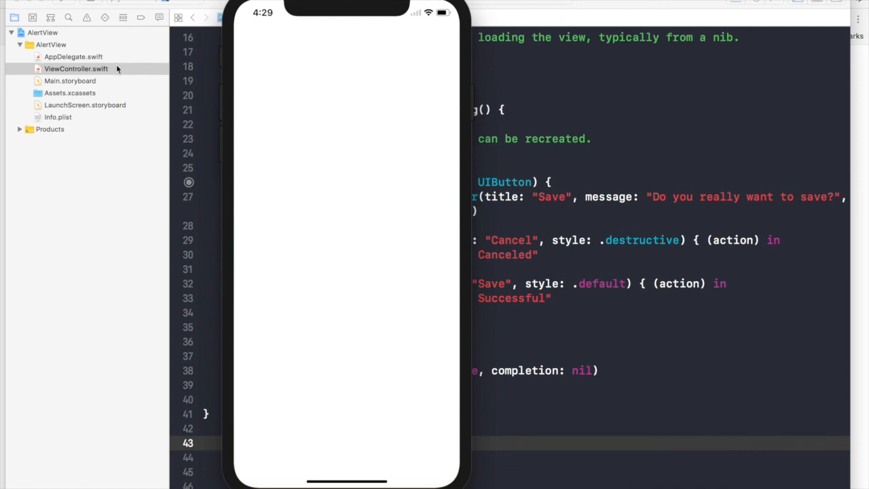
mouse_move(294, 267)
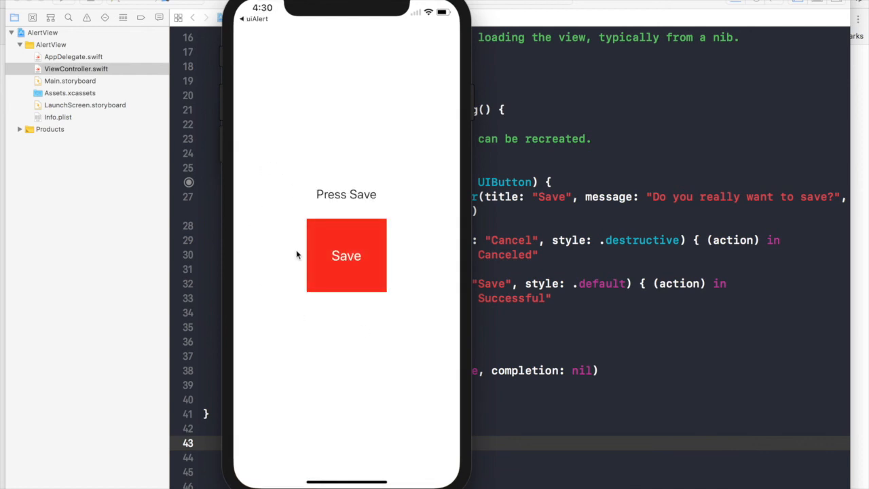
click(346, 255)
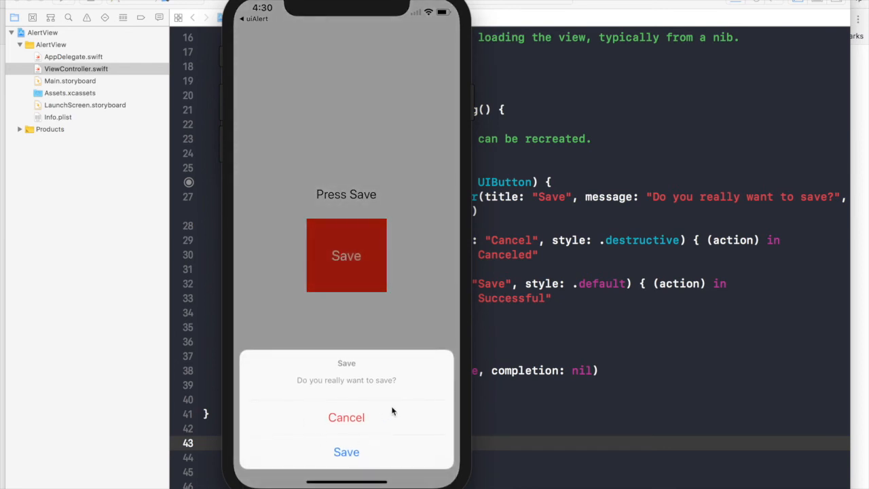
click(346, 417)
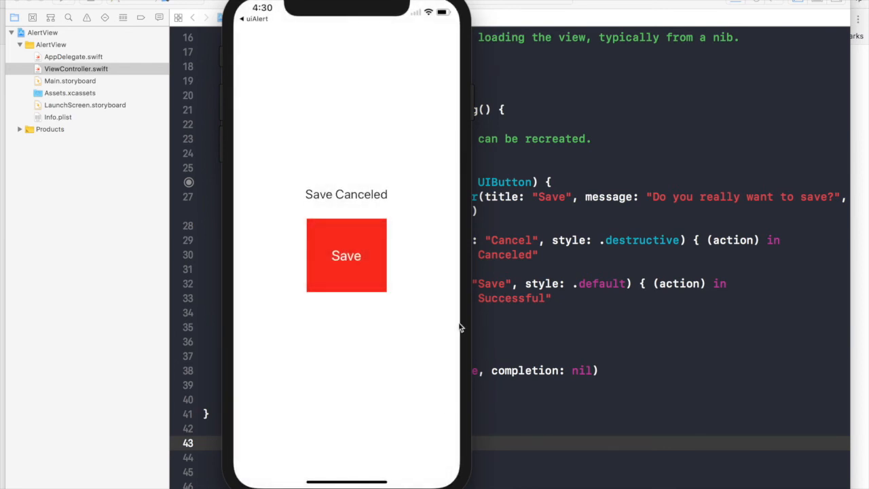
Step: Reopen the Save action sheet and choose Save to test the success label
click(346, 255)
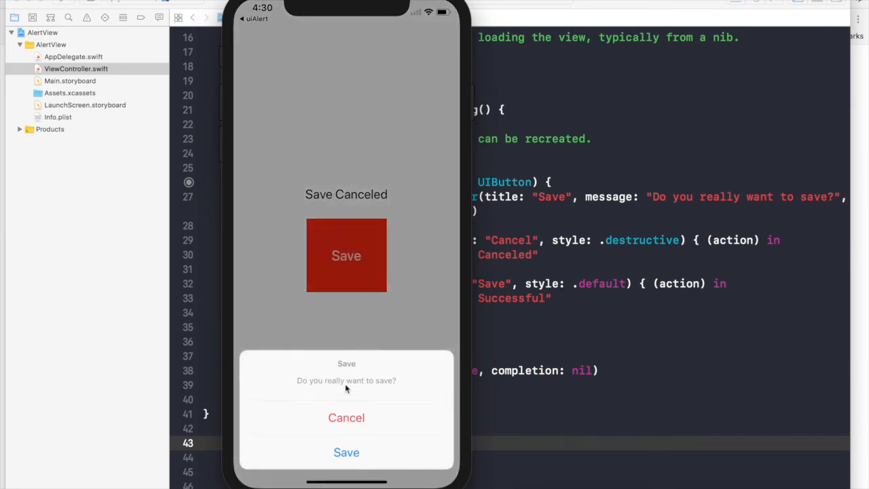
click(346, 453)
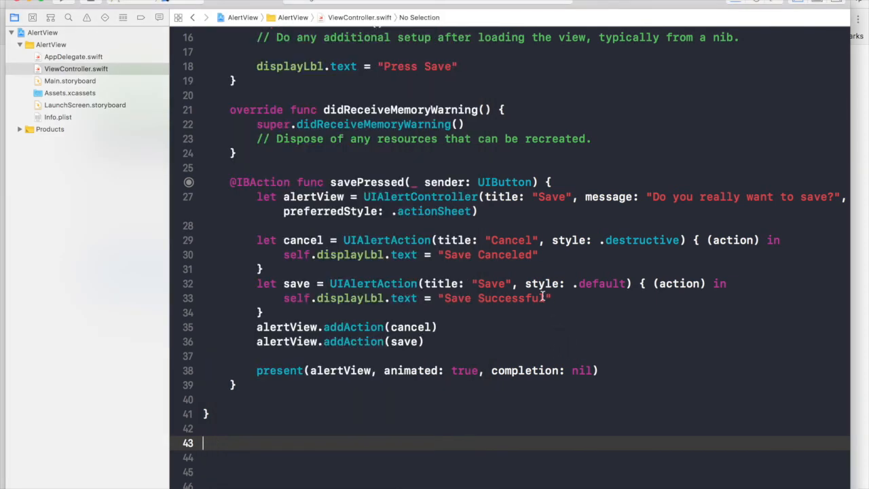
Step: Change preferredStyle to .alert with success text 'Save Successfull' and rerun in Simulator
click(543, 297)
text(!)
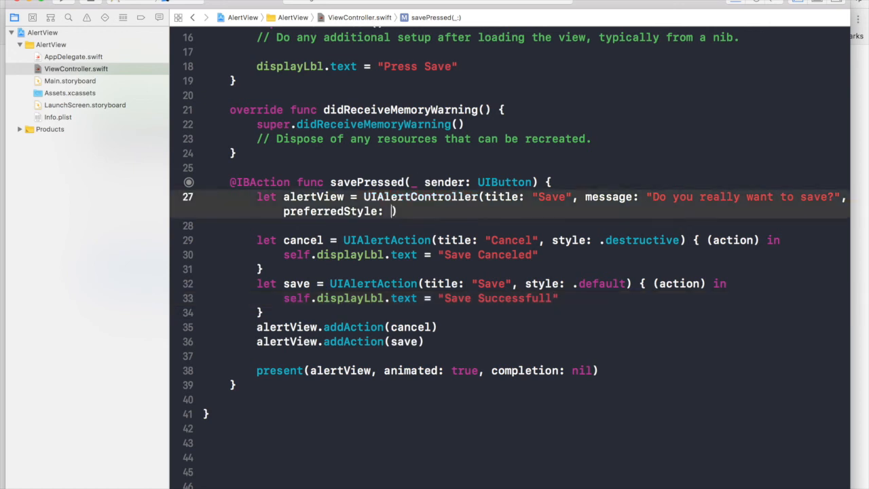
text(.)
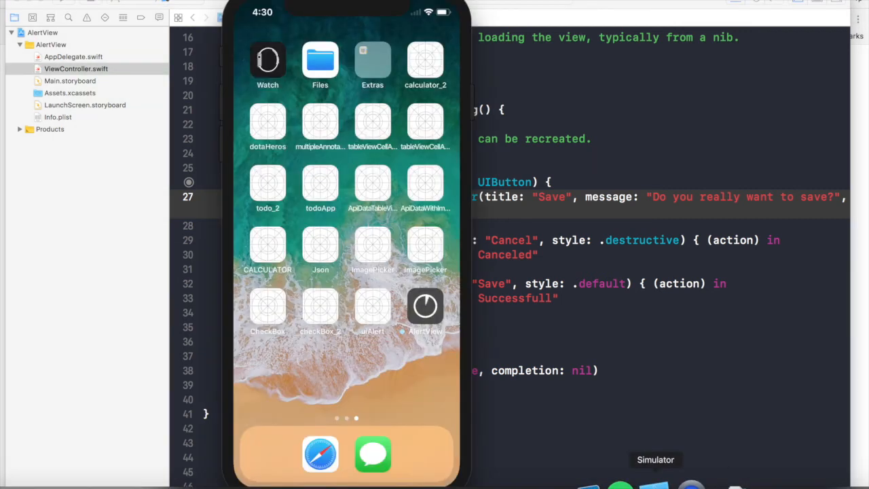
click(425, 309)
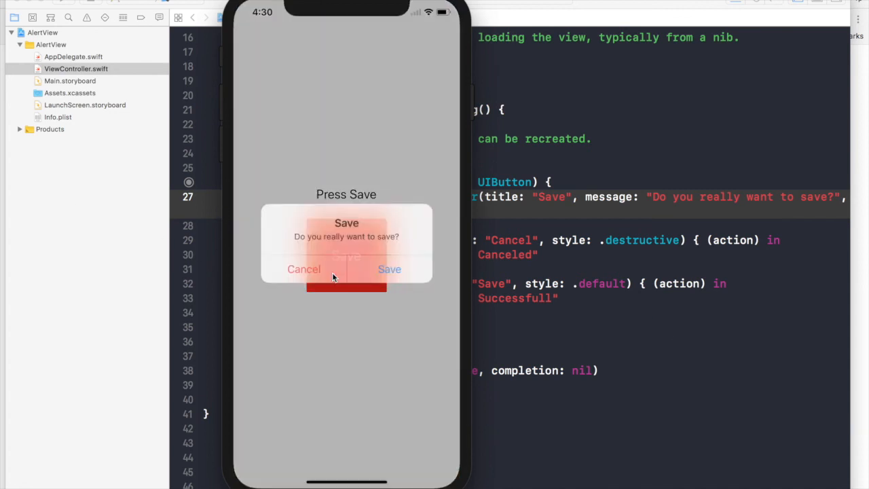
Step: Cancel the centred alert, then reopen it and confirm Save to show 'Save Successfull'
click(389, 269)
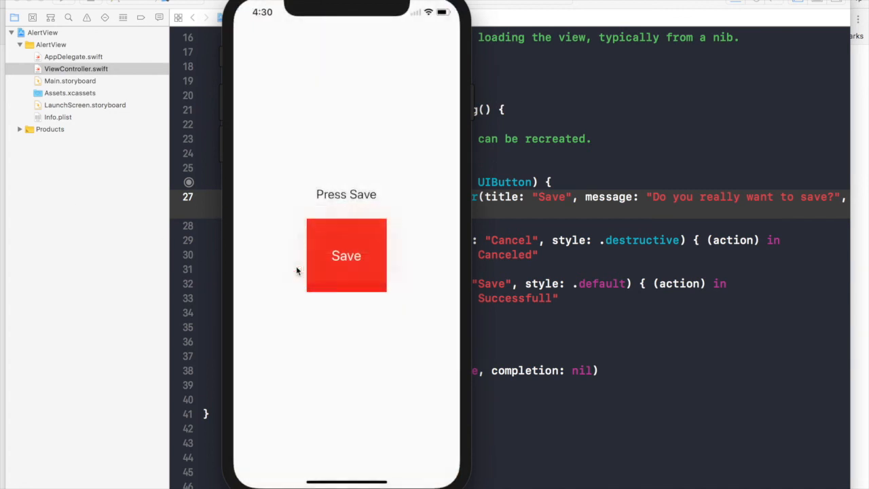
click(345, 256)
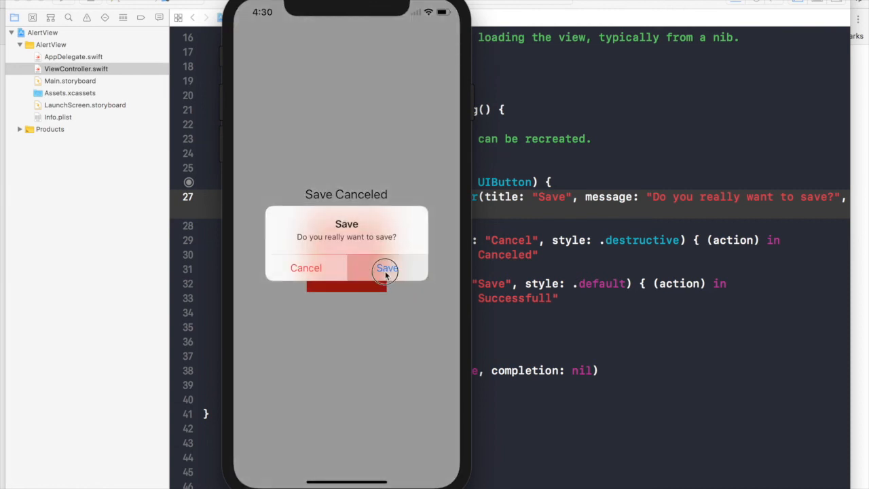
click(387, 267)
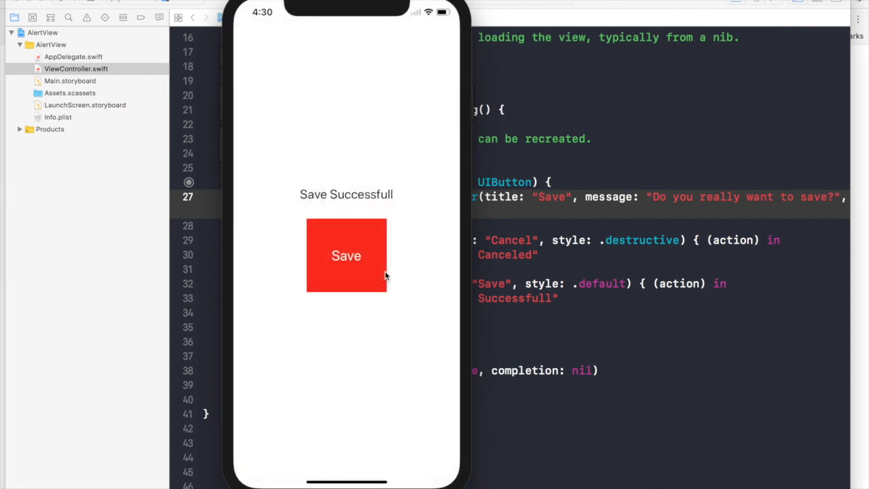